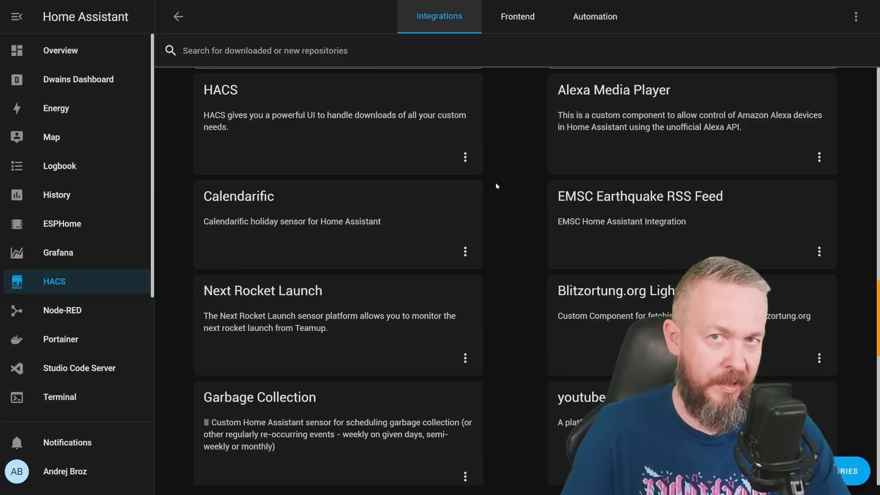
mouse_move(447, 200)
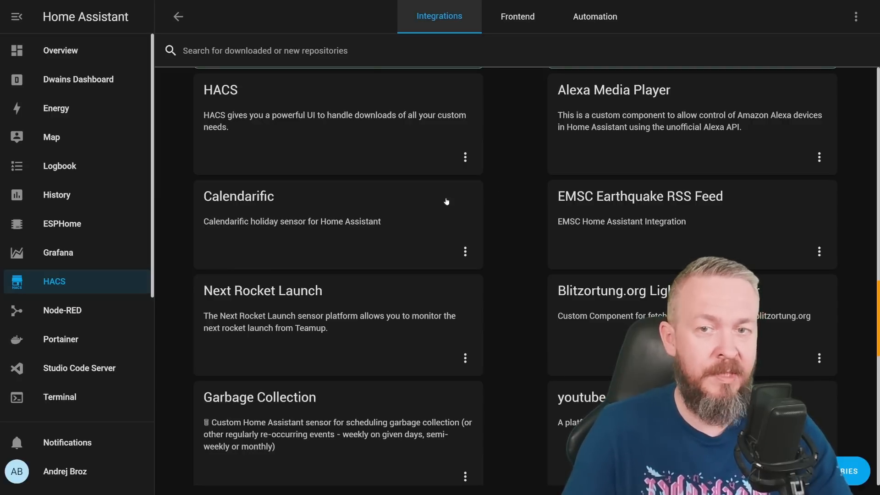
Step: Browse the HACS repository categories: frontend, automation and downloaded cards and themes
scroll("down", 3)
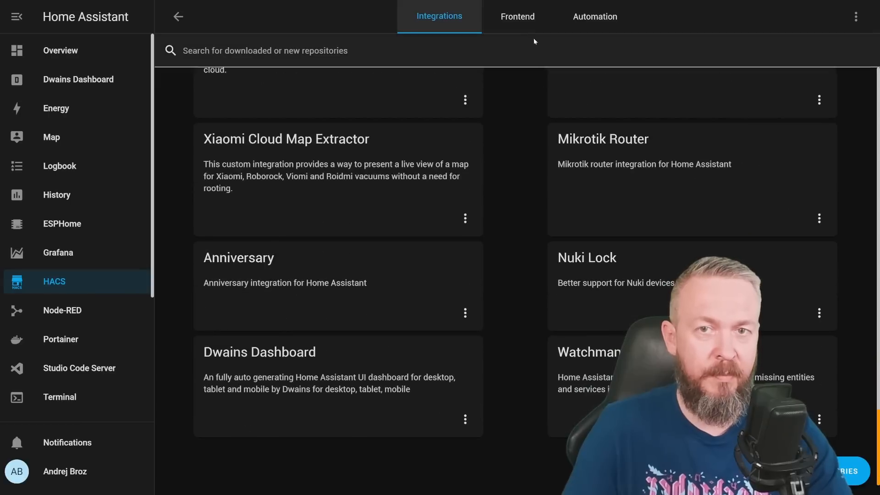
left_click(517, 16)
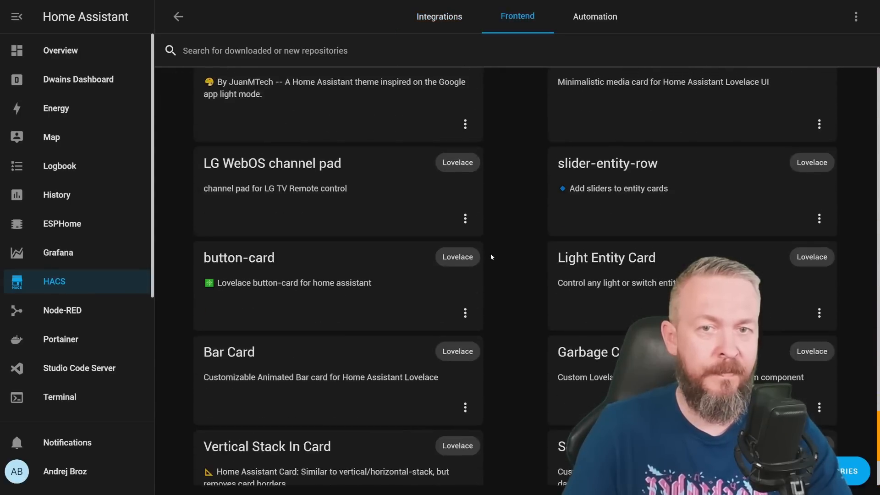
left_click(594, 16)
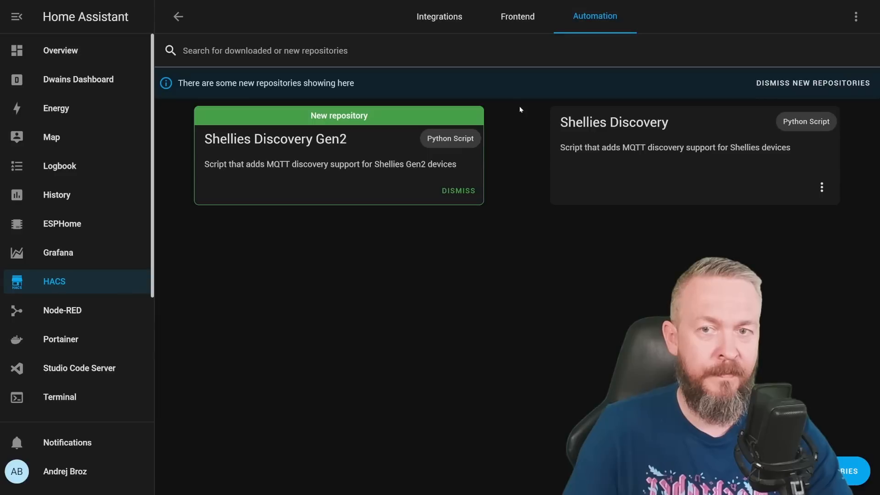
left_click(439, 17)
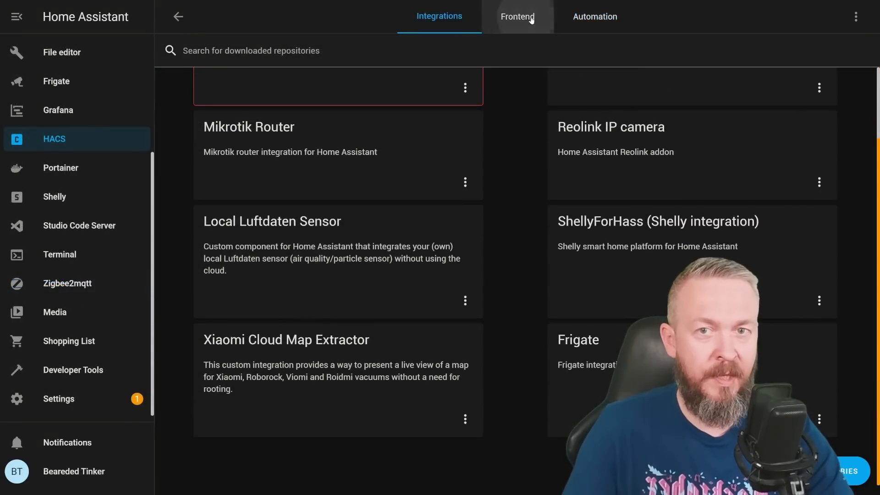
left_click(594, 16)
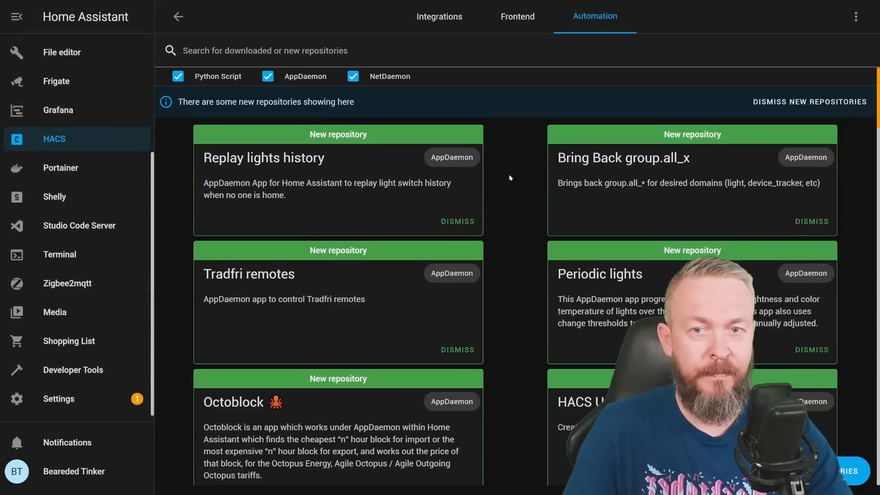
scroll("down", 3)
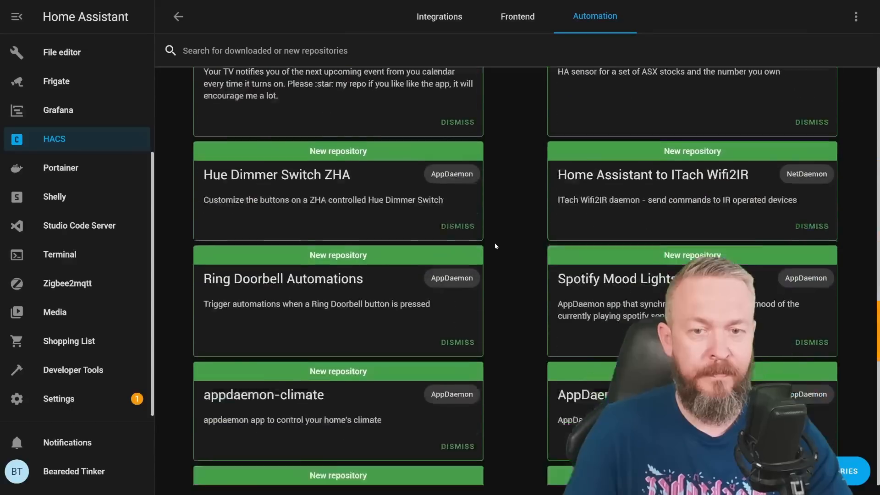
left_click(540, 14)
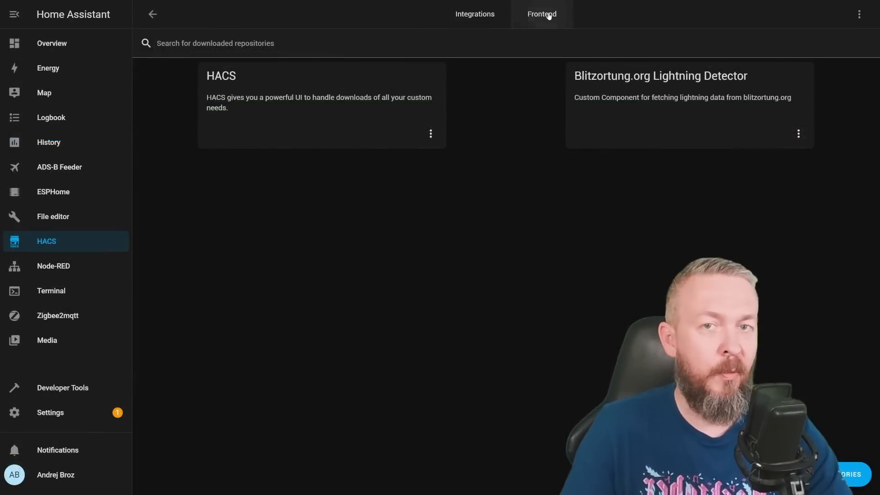
left_click(541, 14)
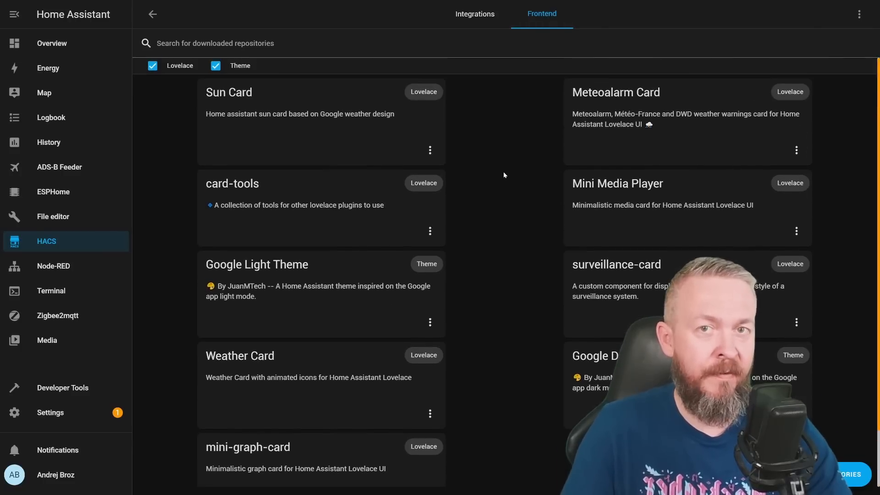
mouse_move(510, 181)
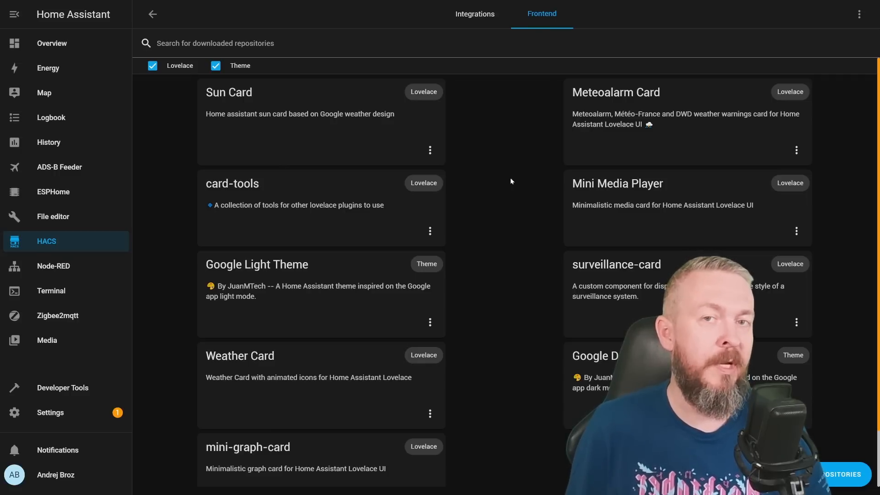
Step: Show the Authenticated integration details and read down to its IP file configuration example
left_click(472, 14)
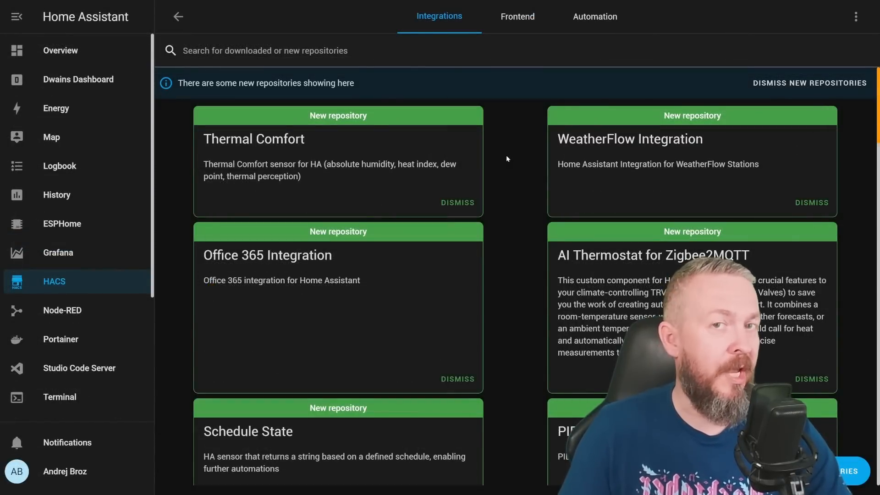
scroll("down", 3)
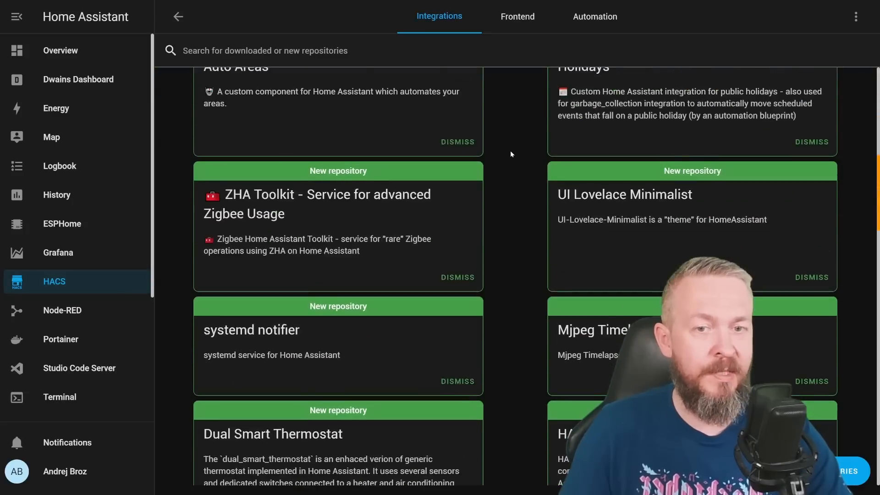
scroll("down", 3)
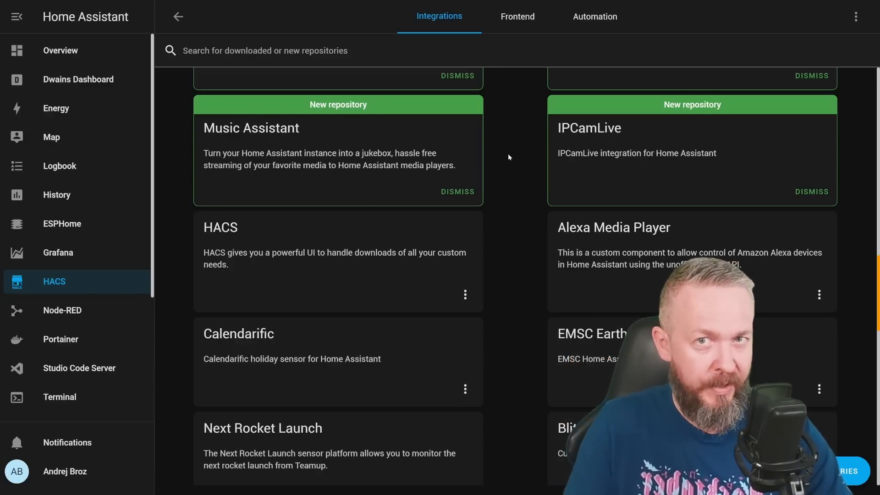
scroll("down", 3)
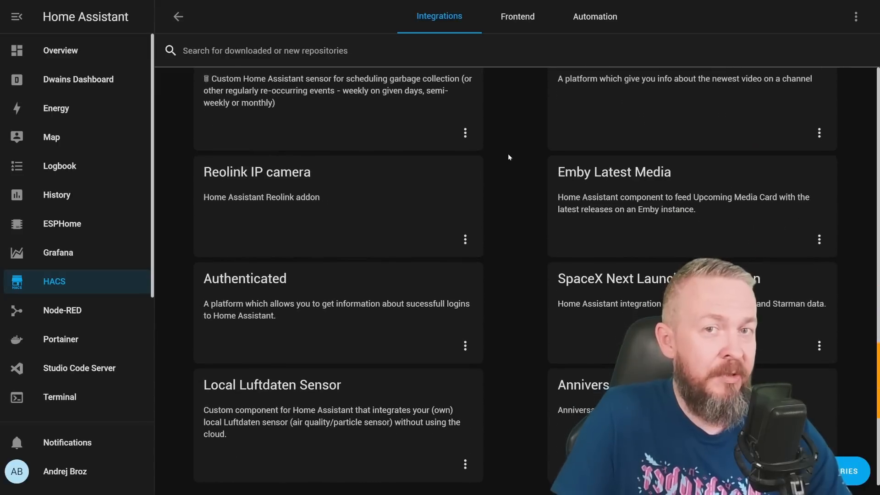
scroll("down", 3)
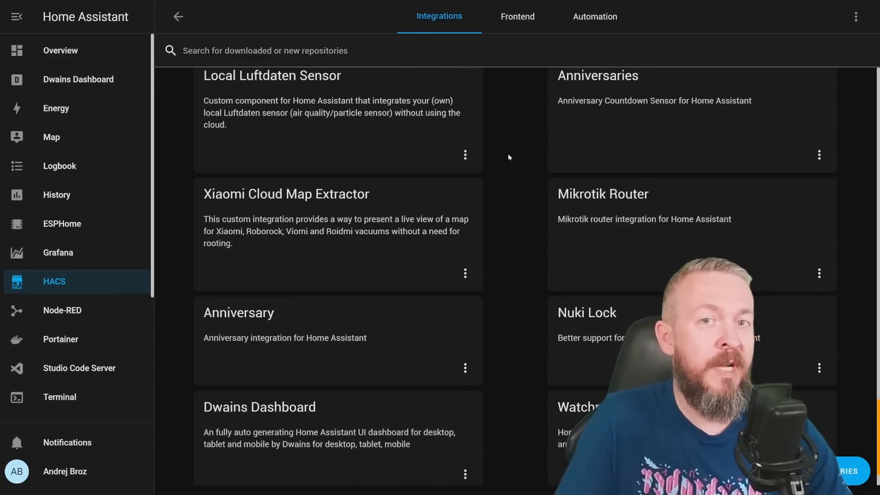
scroll("down", 3)
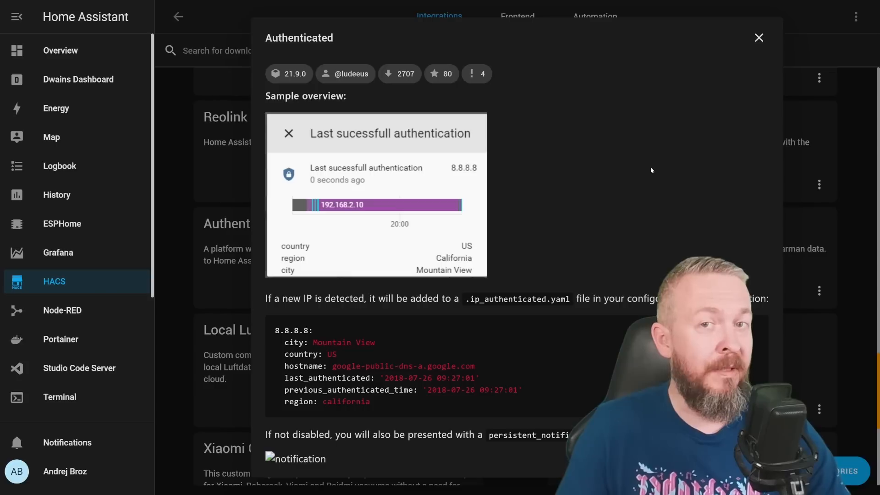
mouse_move(647, 169)
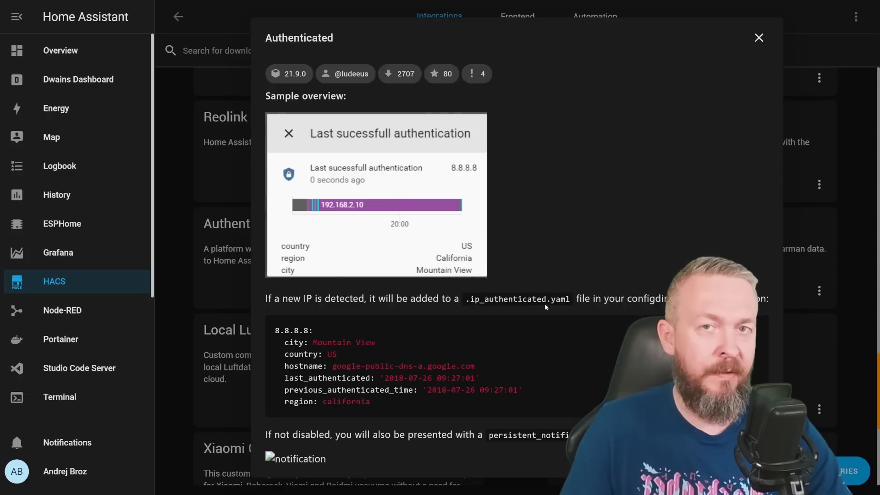
mouse_move(464, 303)
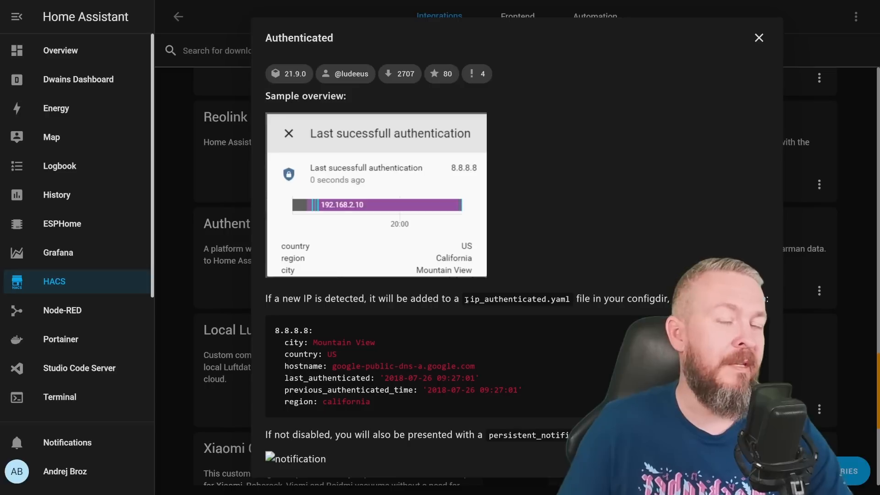
mouse_move(339, 329)
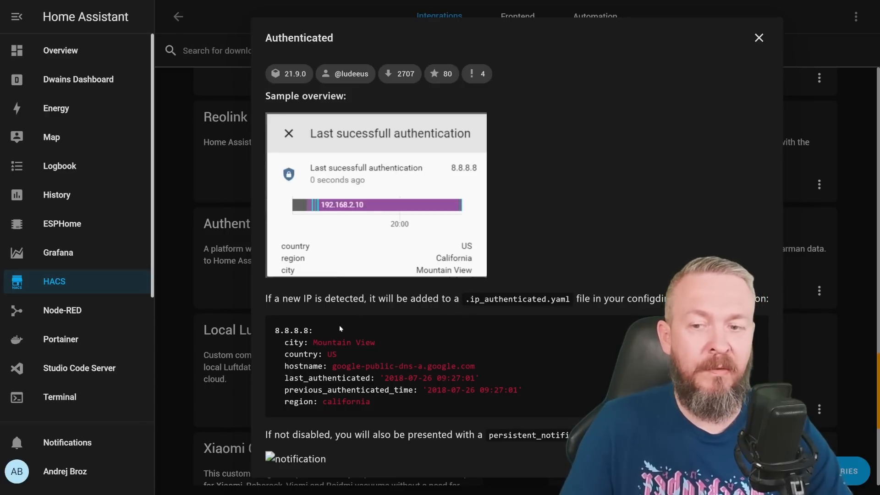
left_click_drag(275, 330, 370, 401)
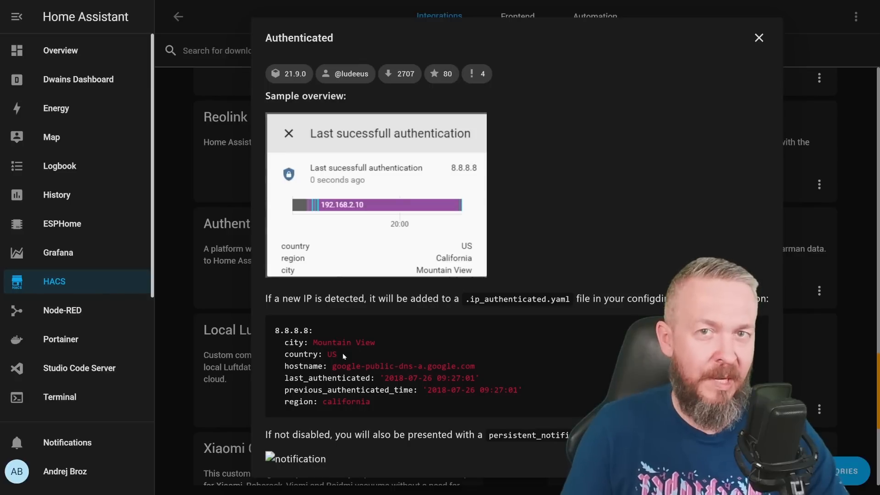
mouse_move(430, 380)
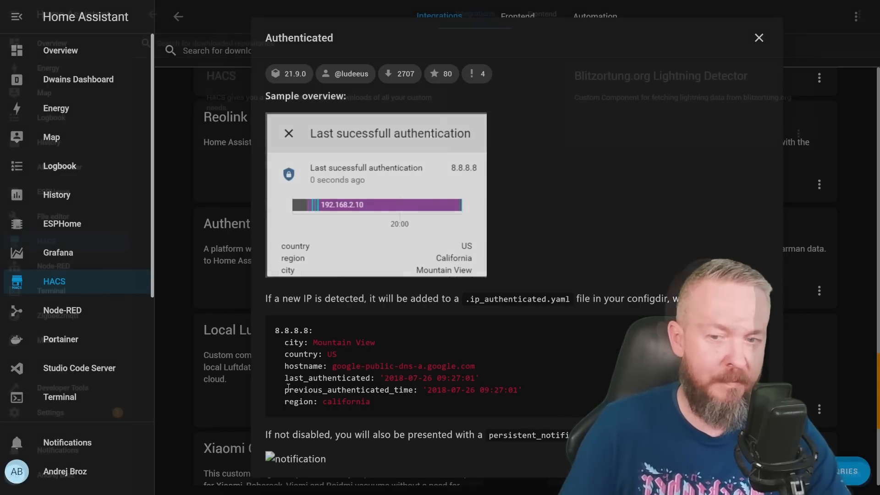
Step: Search HACS for 'auth', download the Authenticated integration and dismiss the repository search
left_click(758, 38)
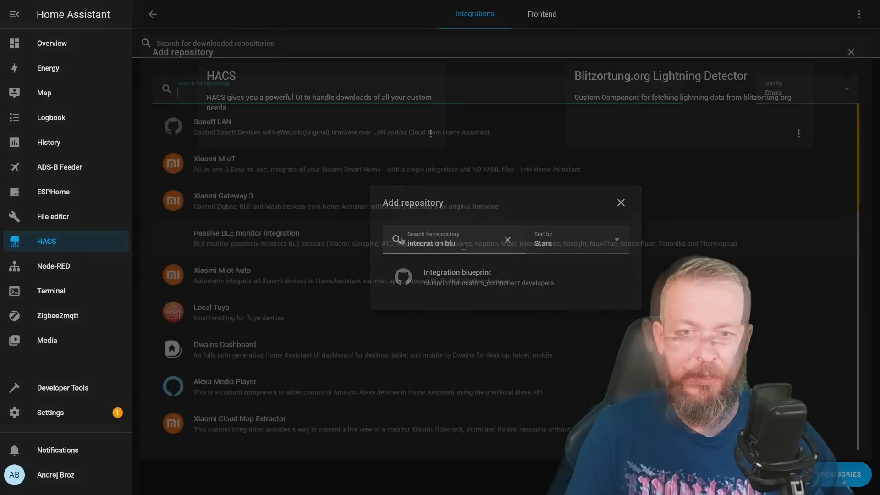
type("auth")
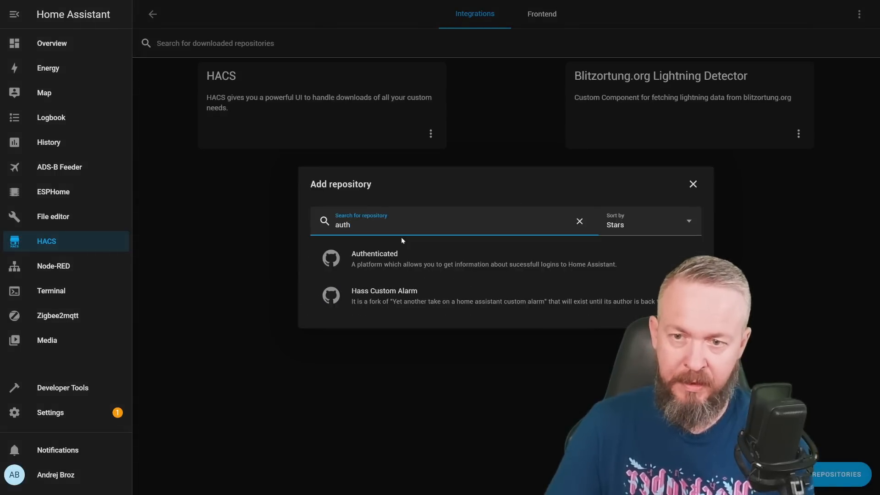
left_click(373, 258)
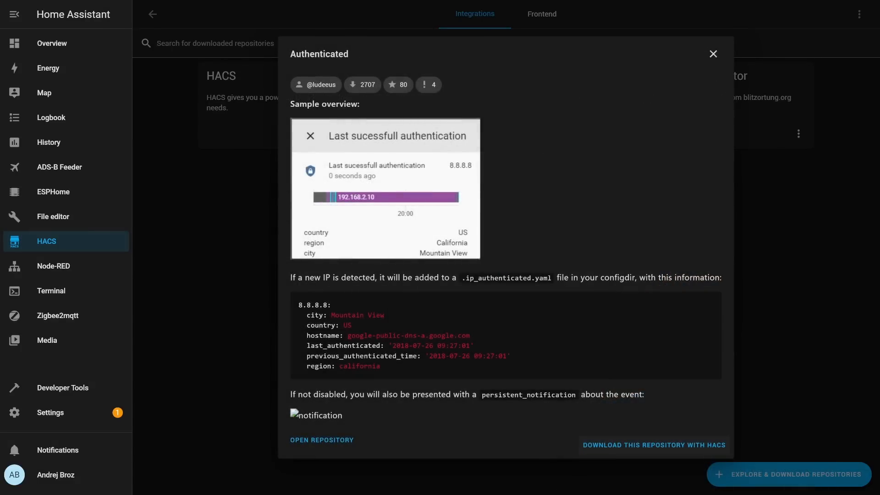
left_click(653, 444)
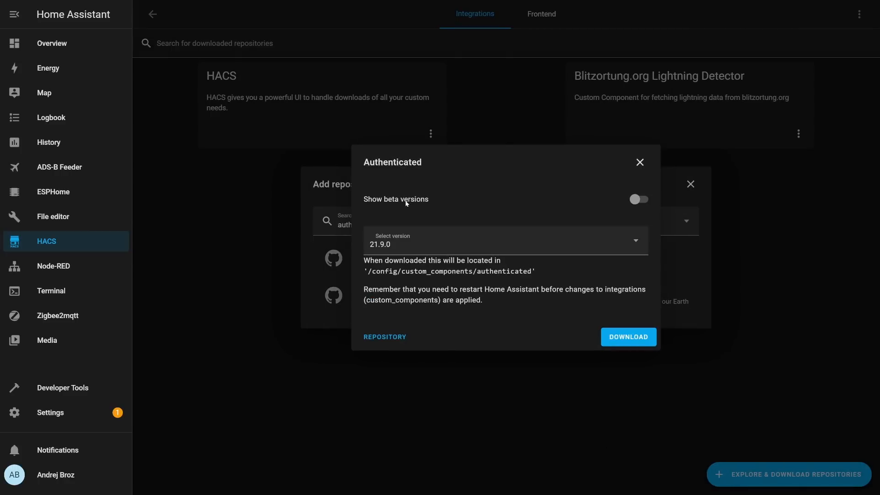
mouse_move(653, 200)
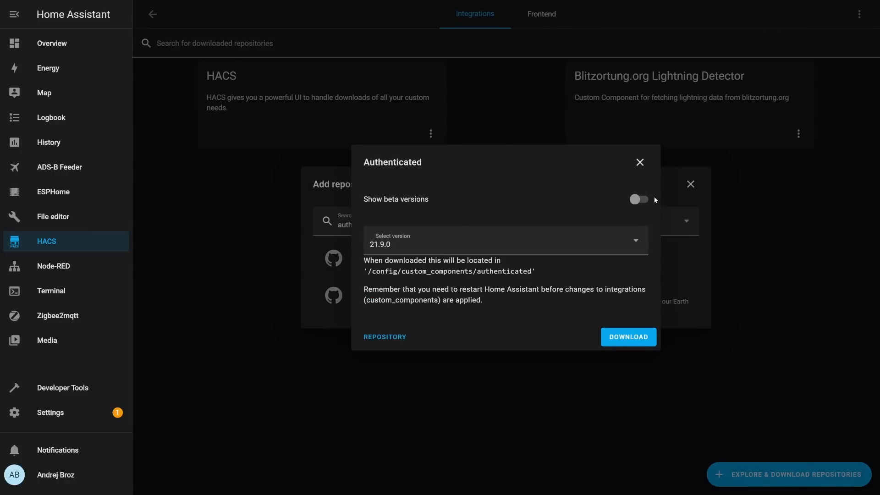
mouse_move(652, 199)
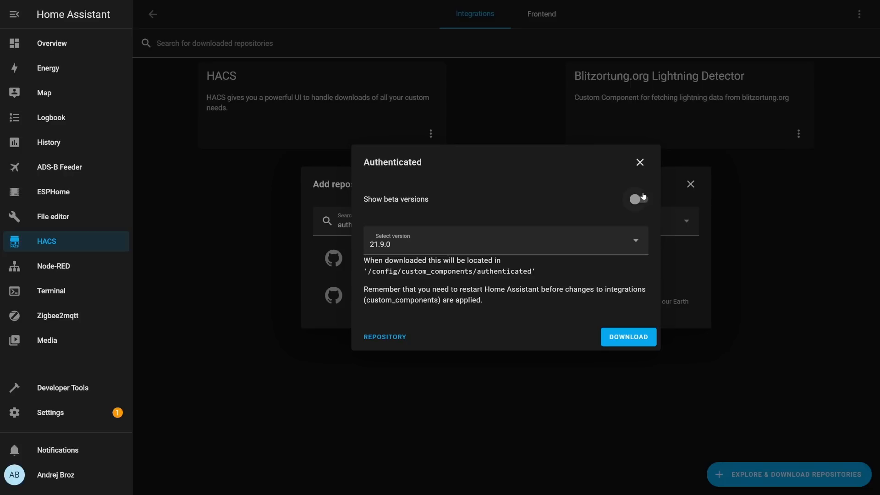
left_click(627, 336)
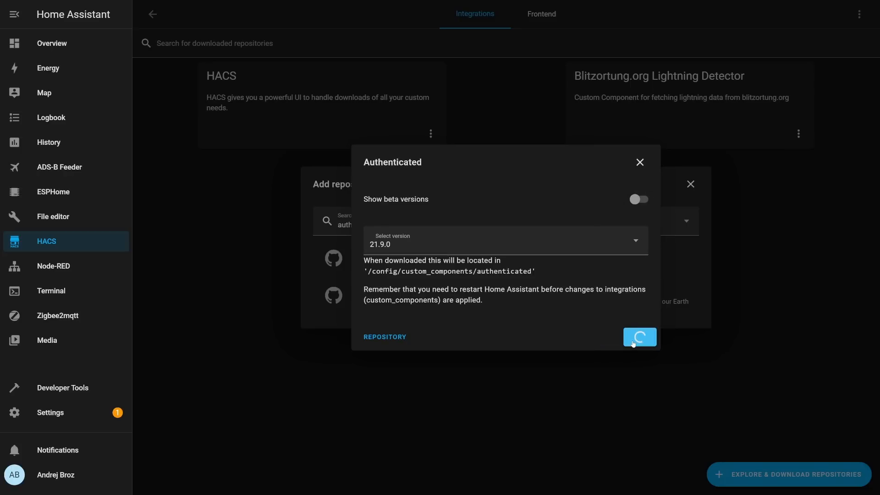
left_click(639, 337)
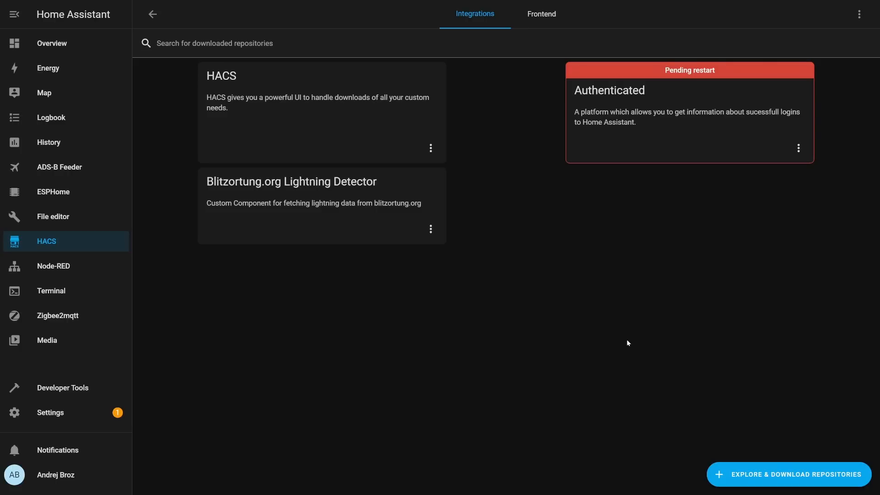
mouse_move(624, 344)
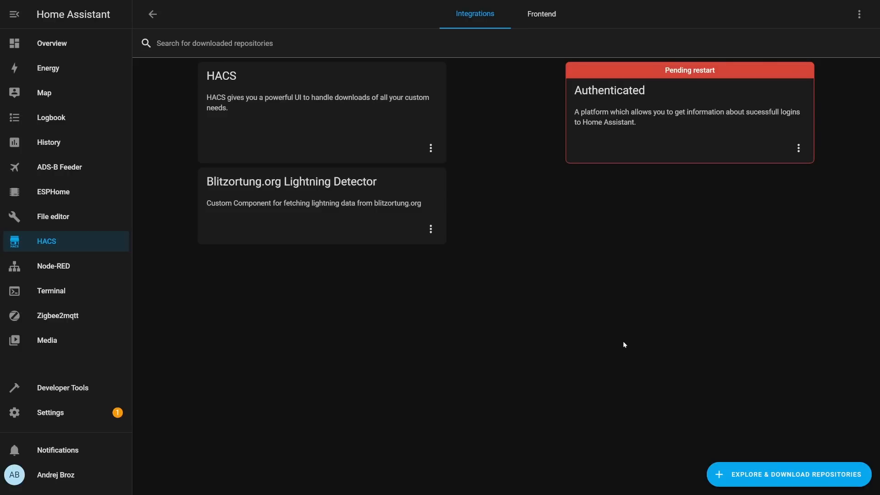
mouse_move(563, 175)
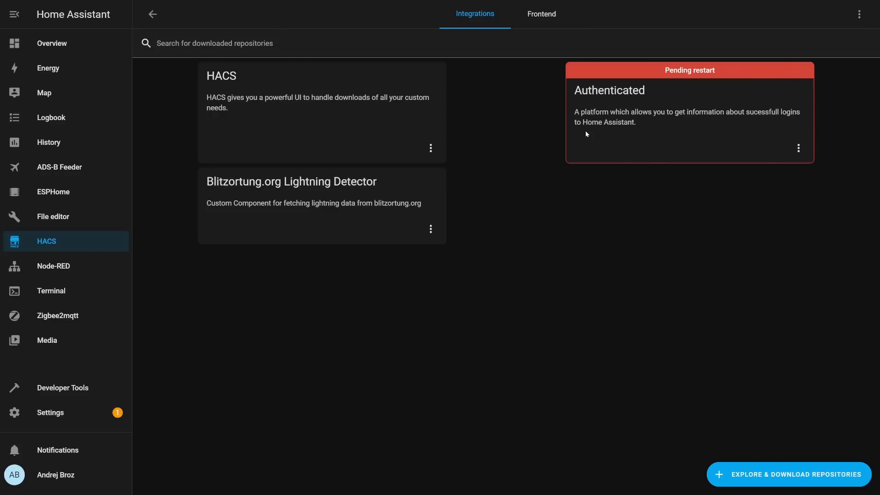
mouse_move(574, 134)
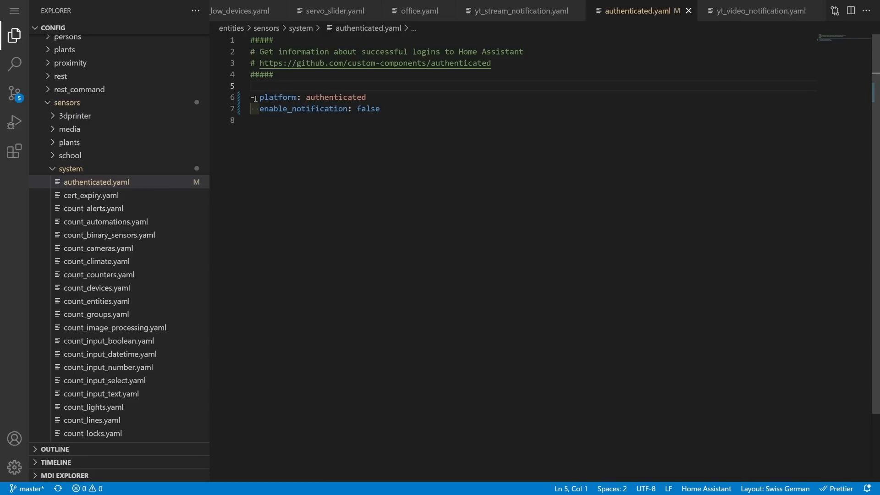
double_click(277, 97)
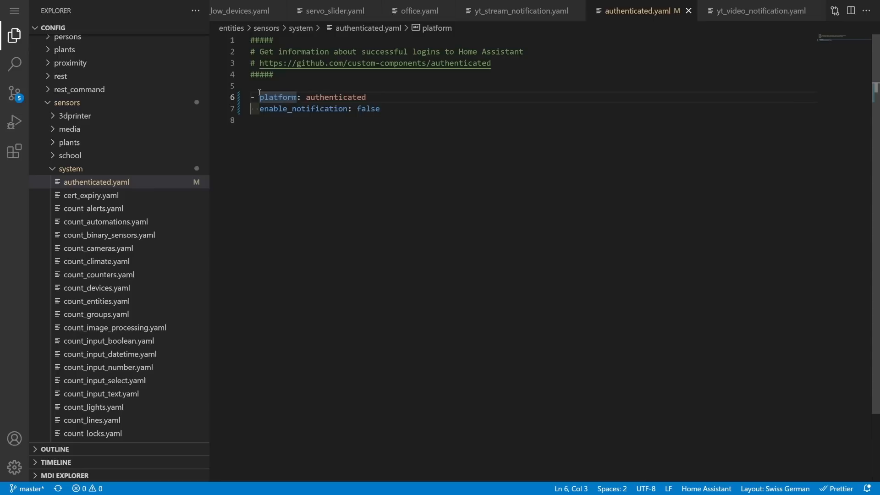
type("sensor")
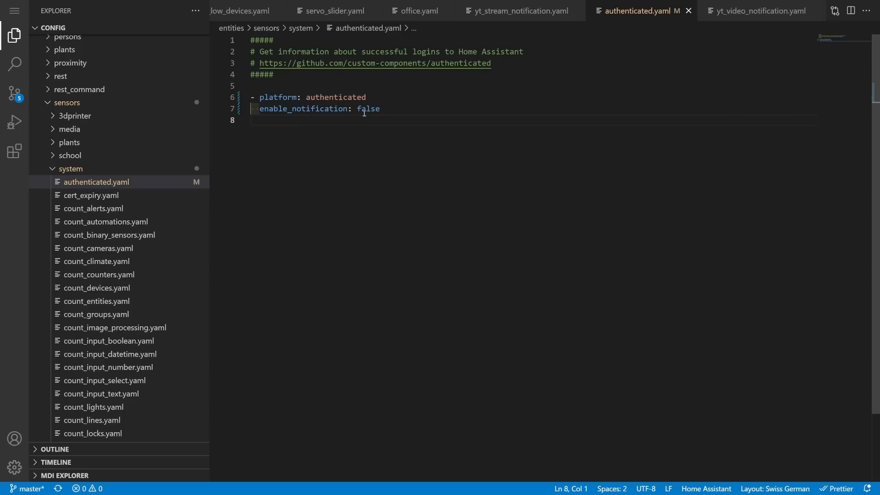
mouse_move(264, 176)
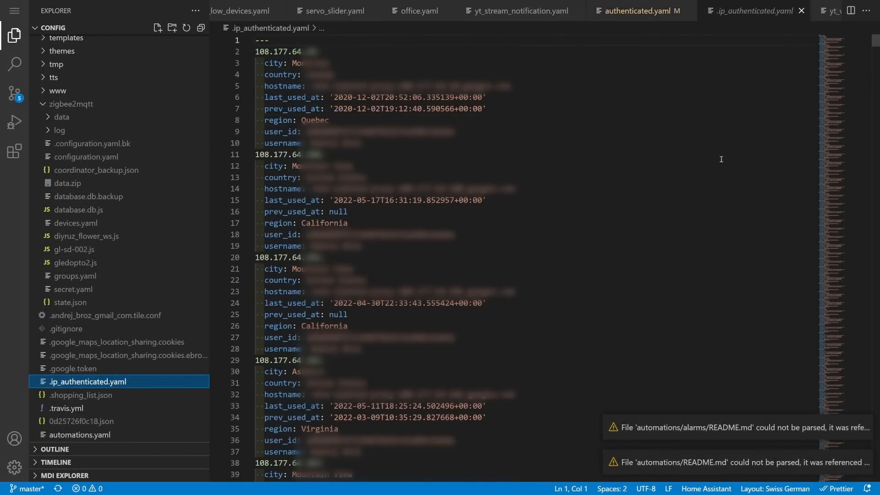
mouse_move(725, 148)
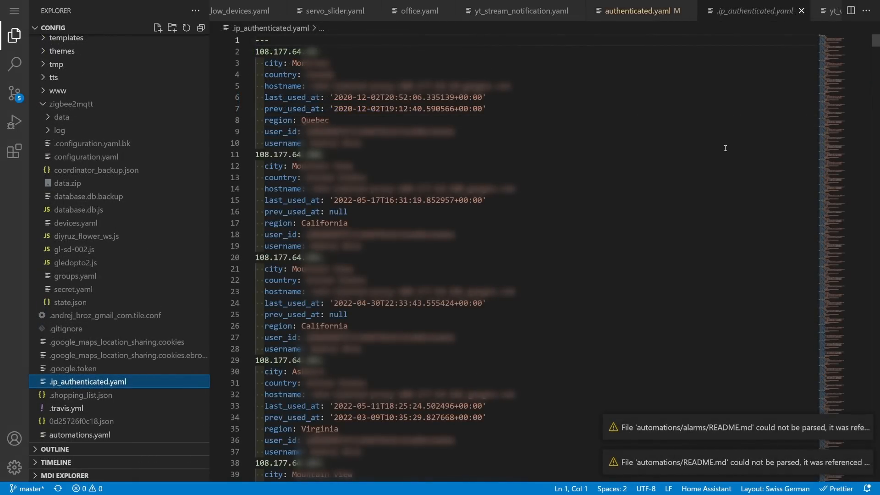
Step: Jump to the end of .ip_authenticated.yaml to see the latest recorded login IPs
key("ctrl+End")
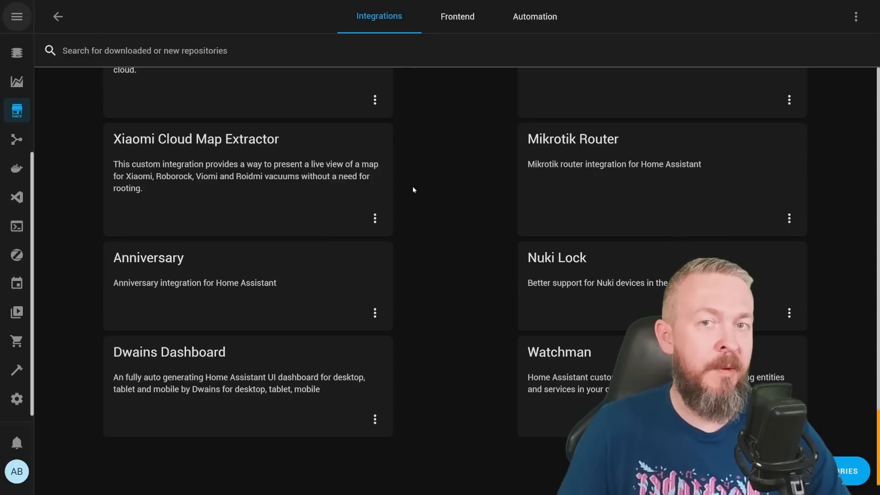
Step: Read the Watchman integration's README in HACS Explore, then dismiss it
left_click(559, 352)
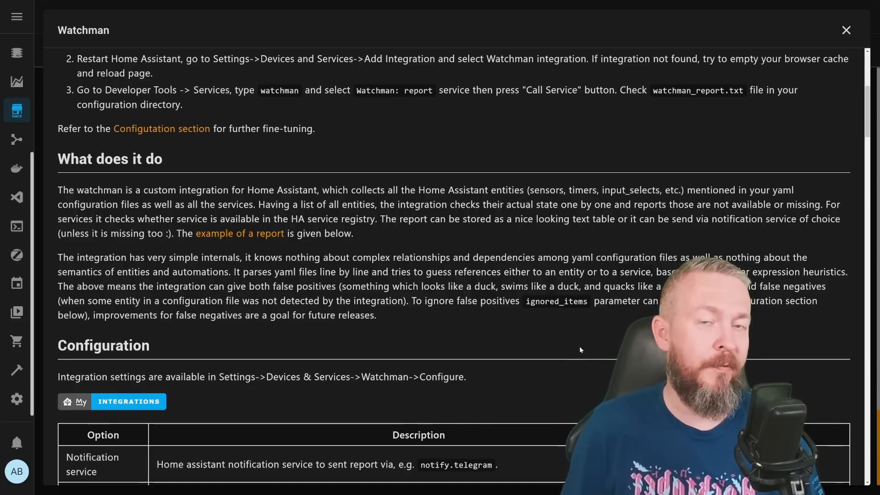
left_click(846, 29)
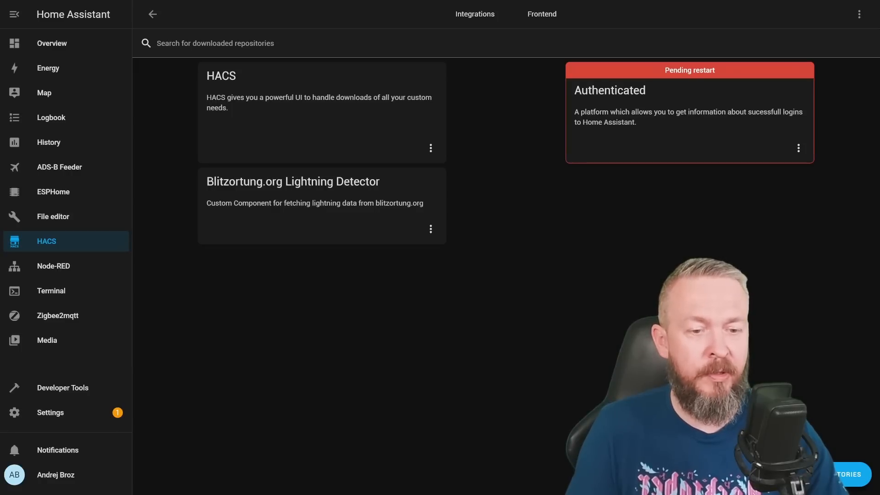
Step: Download Watchman v0.5.3 through HACS and head to Developer Tools for a restart
type("auth")
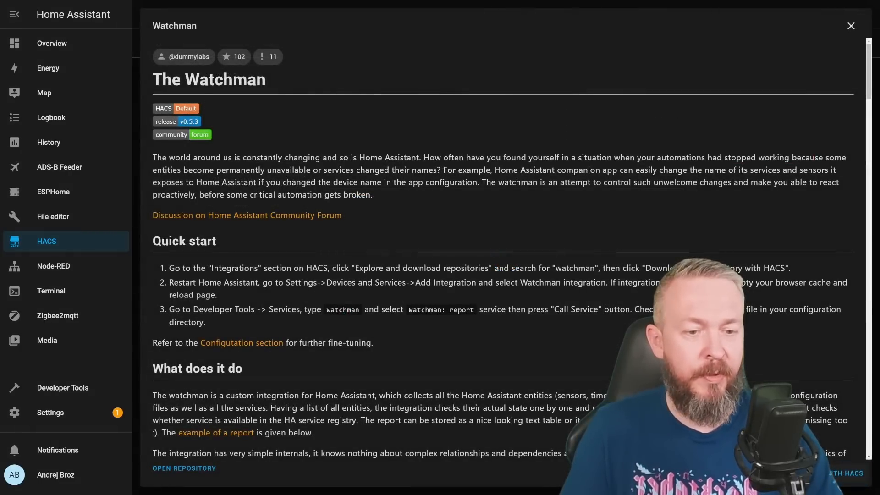
left_click(850, 26)
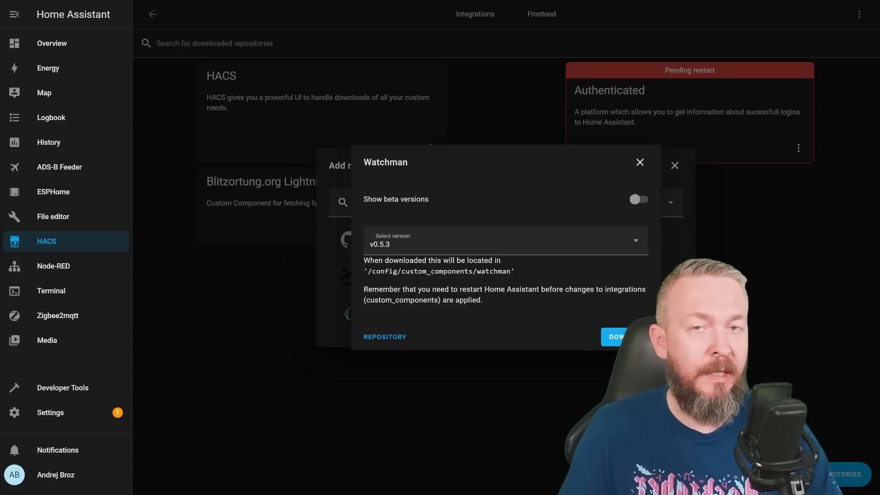
left_click(616, 336)
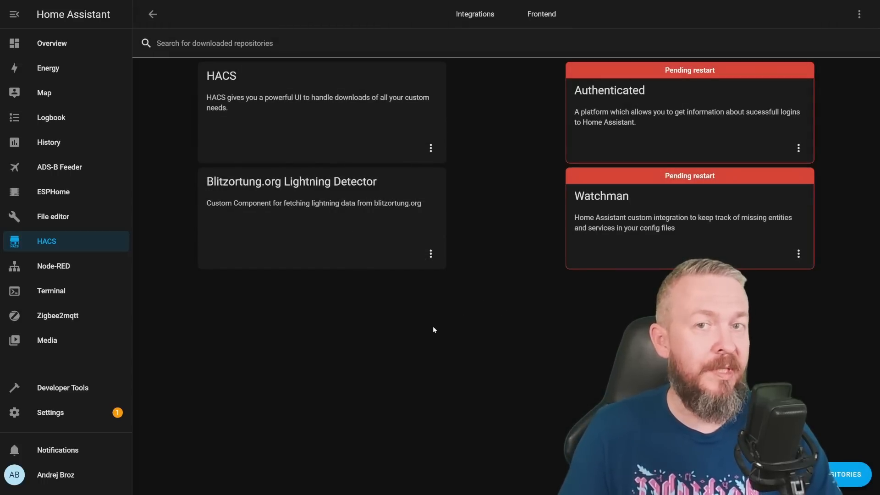
mouse_move(56, 391)
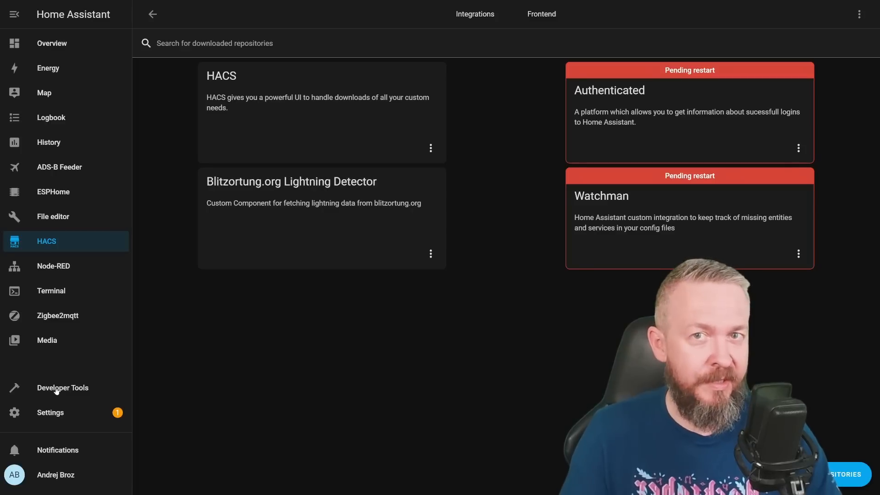
left_click(62, 388)
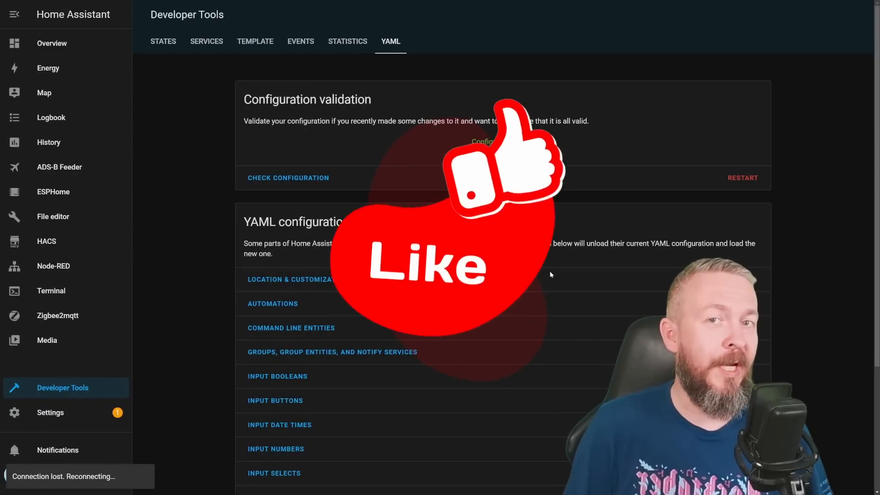
Step: Restart Home Assistant from Developer Tools so Authenticated and Watchman load
left_click(288, 178)
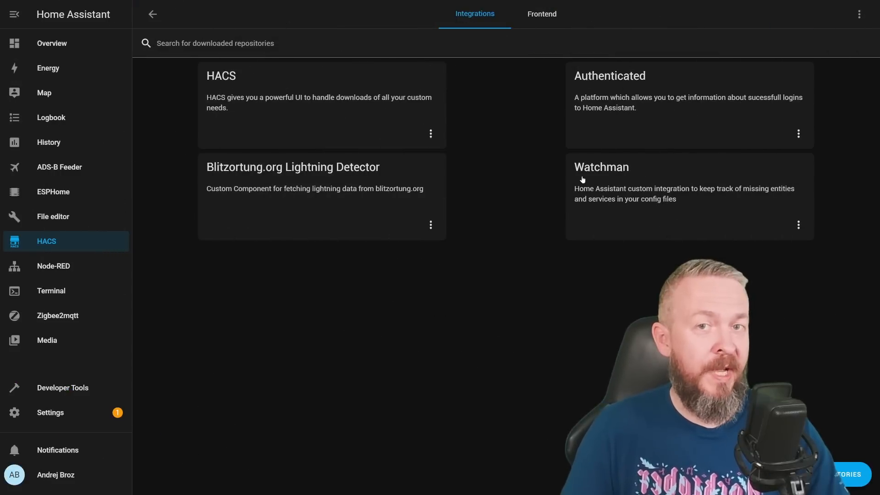
mouse_move(615, 177)
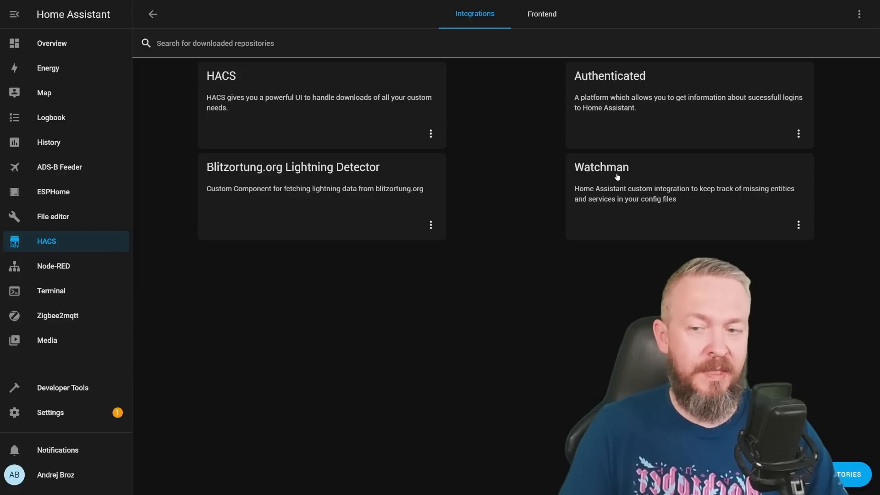
Step: Add Watchman as a new integration by searching 'wat' and finish its setup
left_click(49, 411)
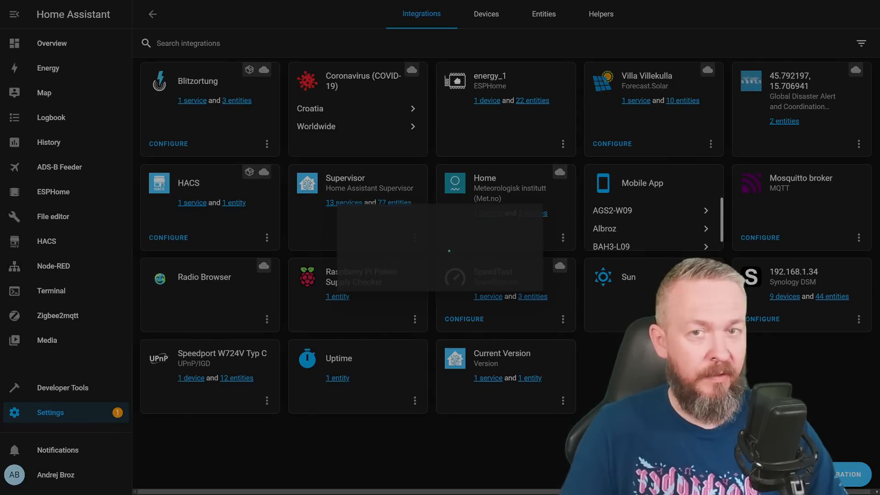
type("wat")
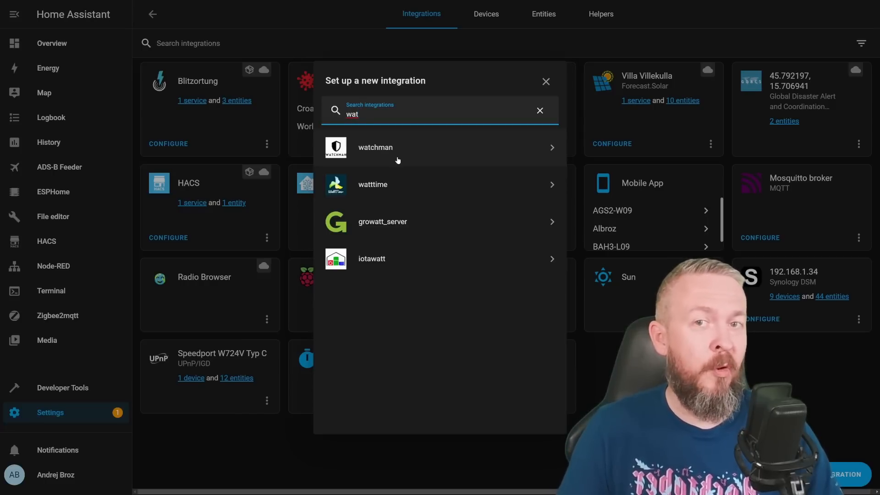
left_click(374, 146)
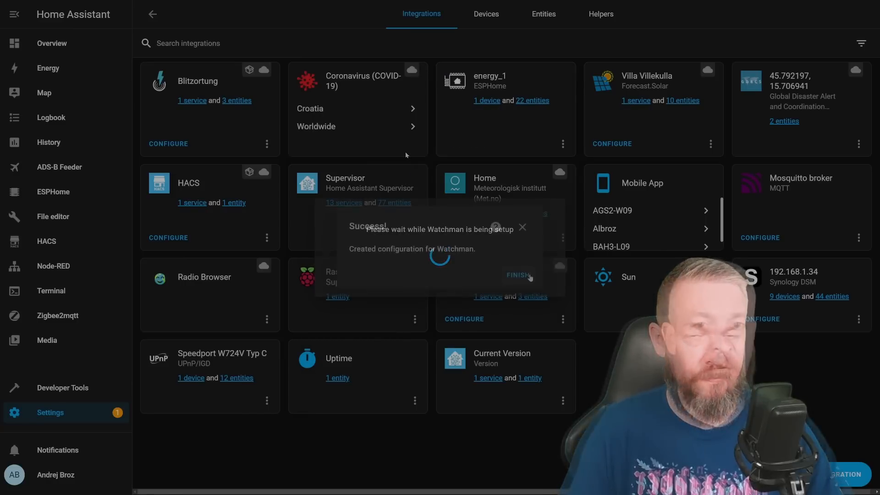
left_click(517, 274)
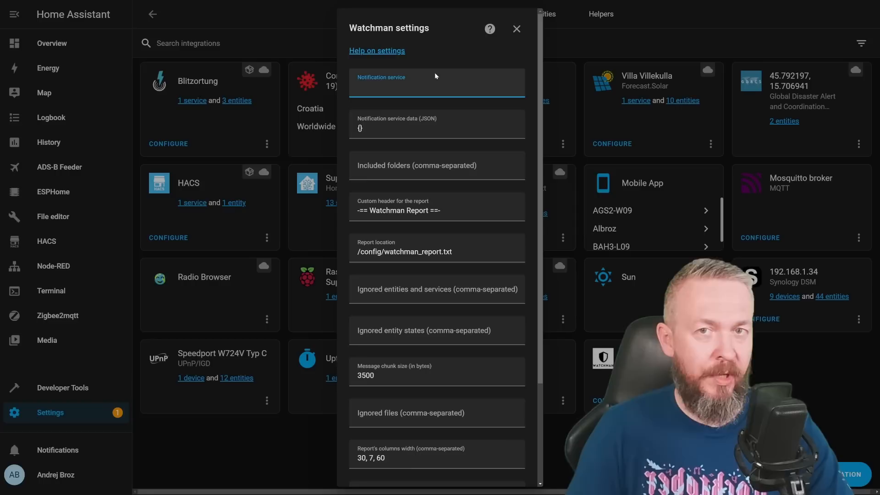
Step: Configure Watchman with /config as the included folder to scan
left_click(437, 87)
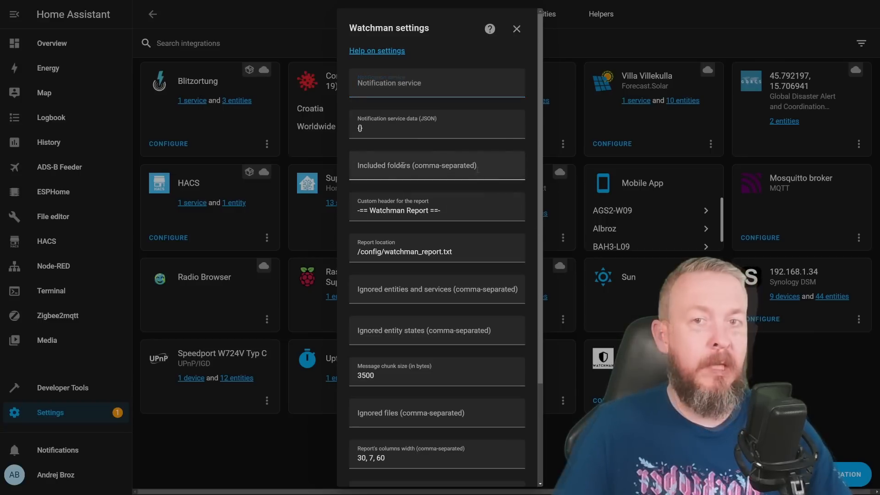
left_click(436, 165)
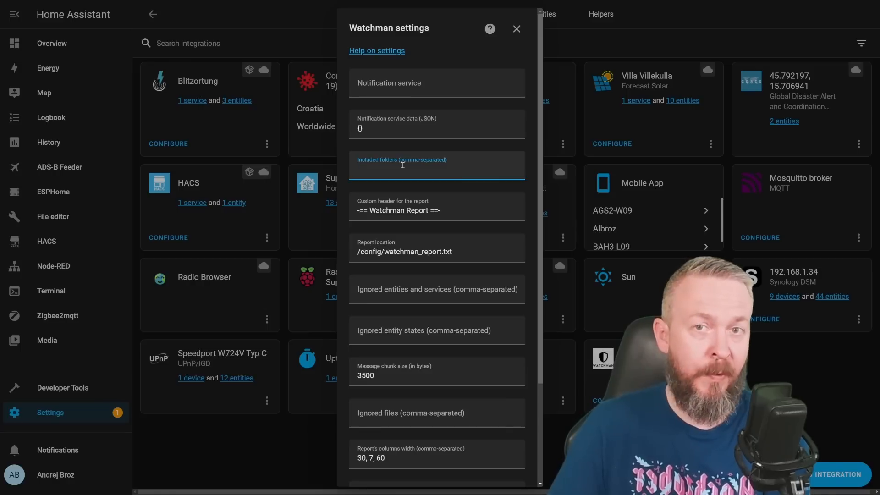
type("/config, /")
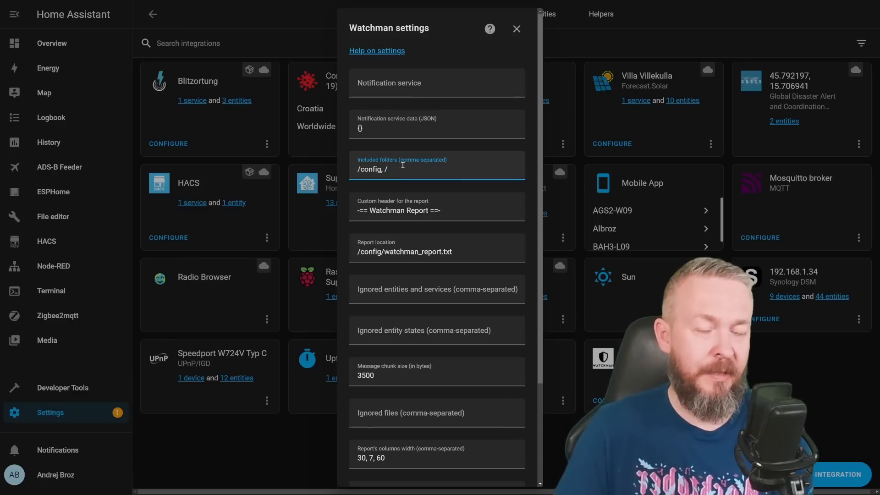
type("folder")
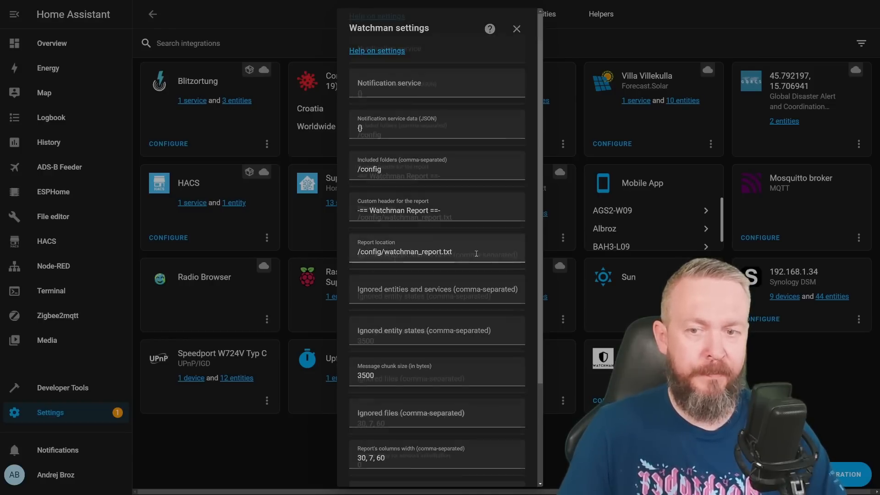
Step: Enable friendly names in the report and dashboards UI parsing, then submit the Watchman settings
scroll("down", 3)
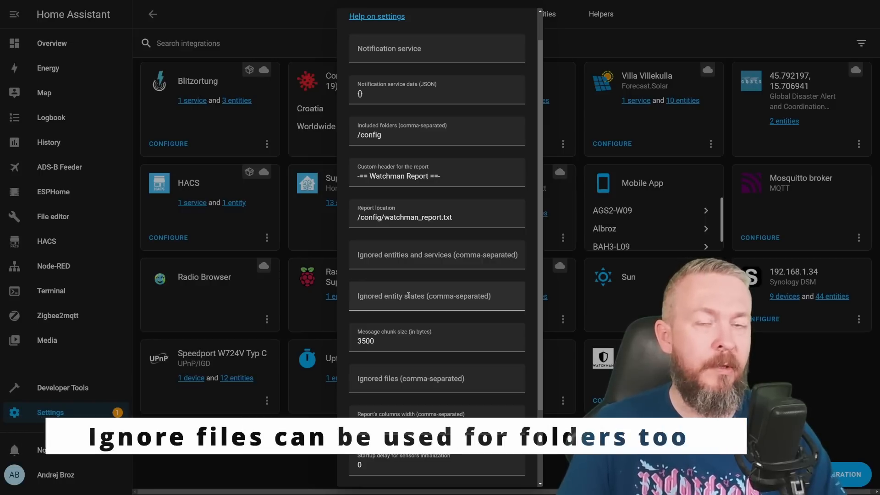
scroll("down", 3)
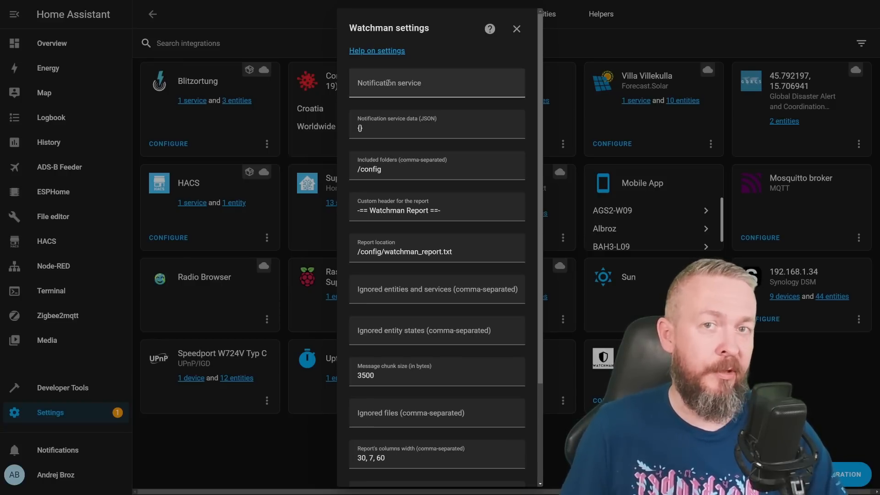
scroll("down", 3)
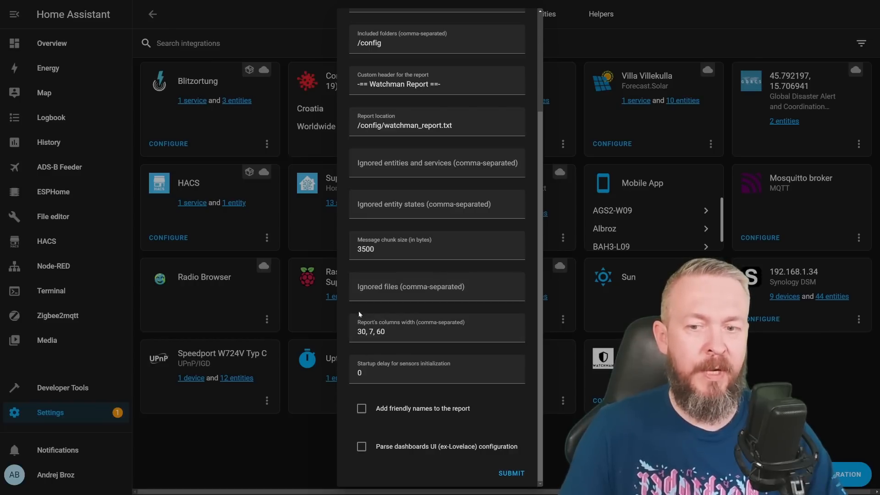
left_click(436, 330)
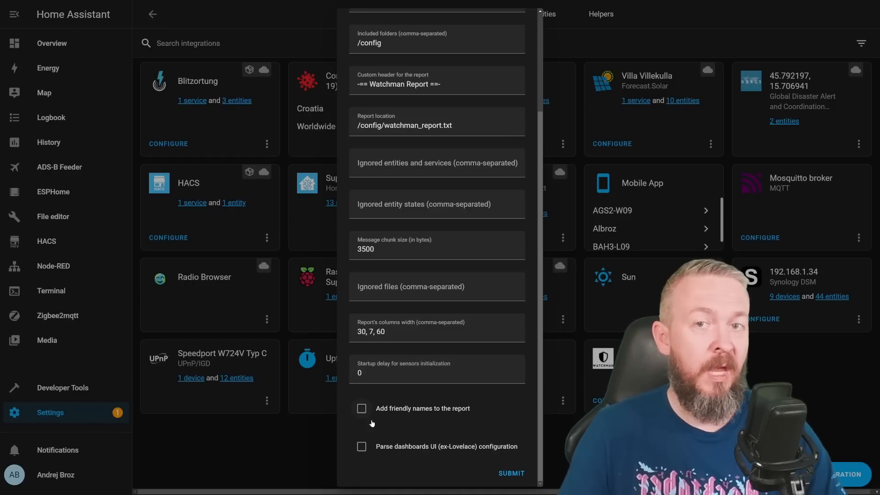
left_click(361, 408)
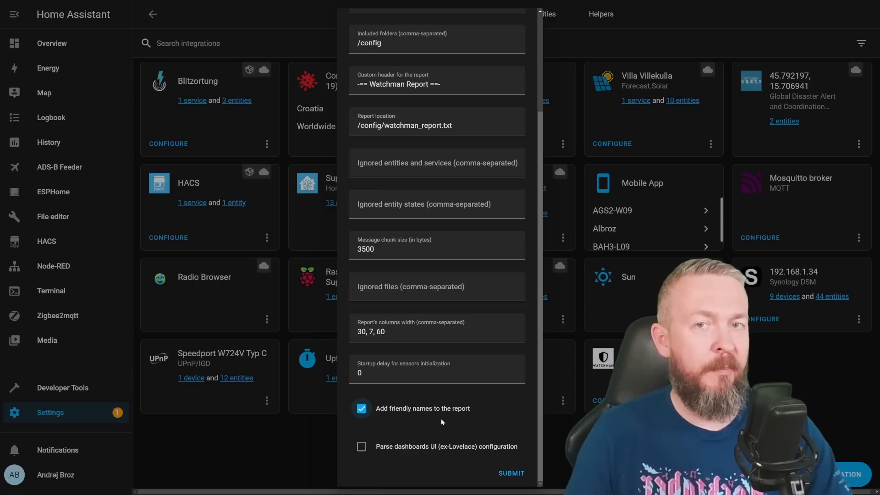
mouse_move(443, 415)
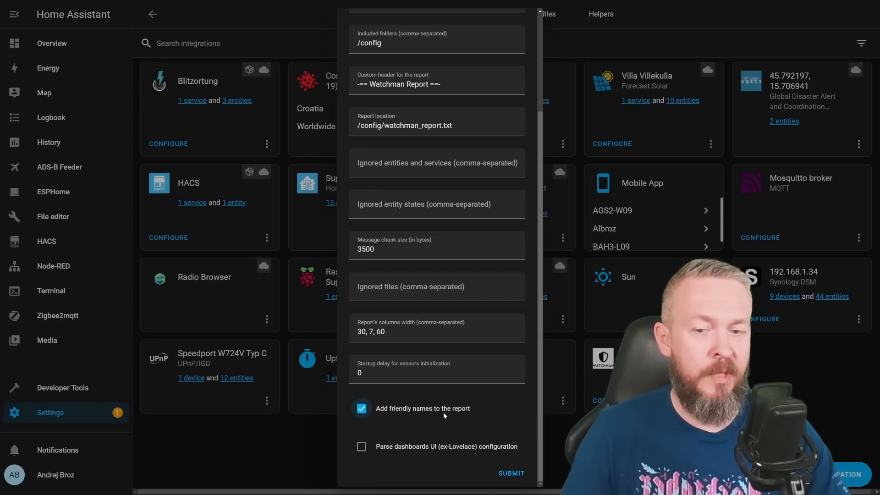
left_click(361, 446)
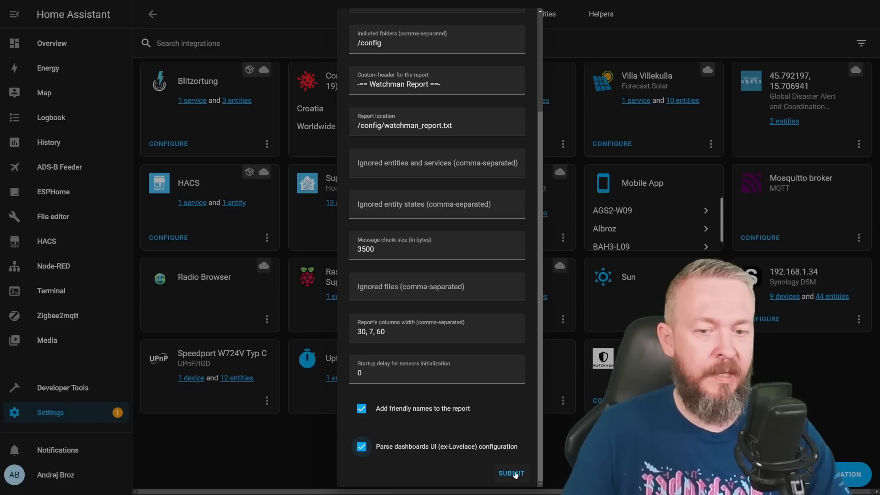
left_click(510, 473)
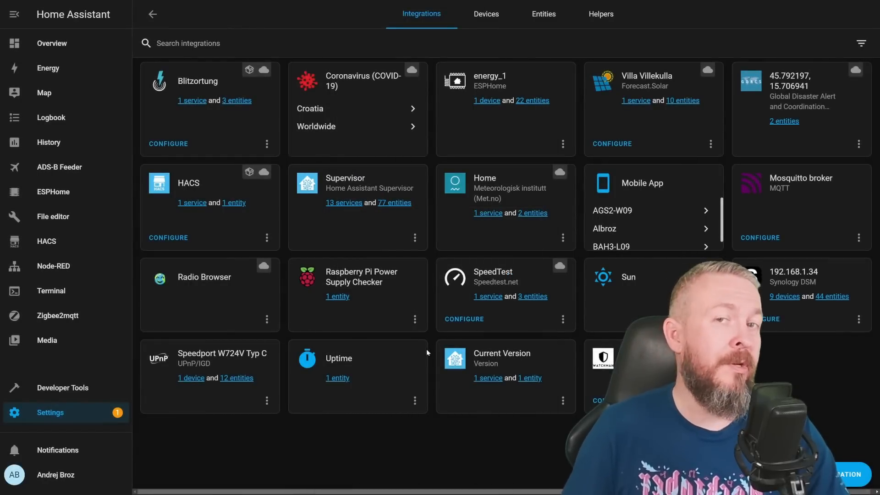
mouse_move(386, 354)
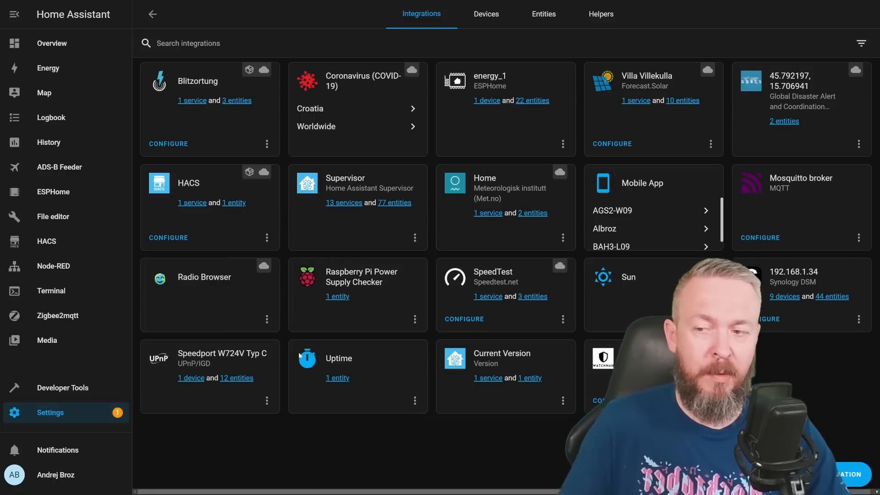
Step: Select the 'Watchman: report' service in Developer Tools, then go to the File editor
left_click(62, 387)
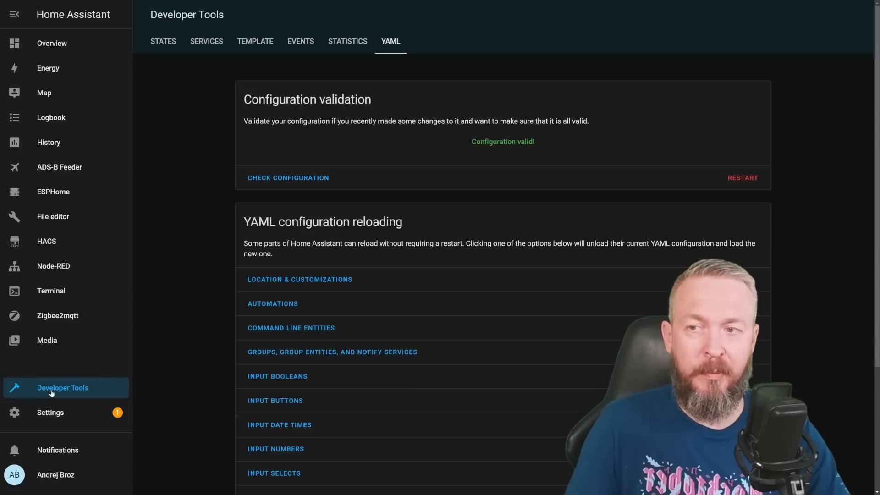
left_click(206, 41)
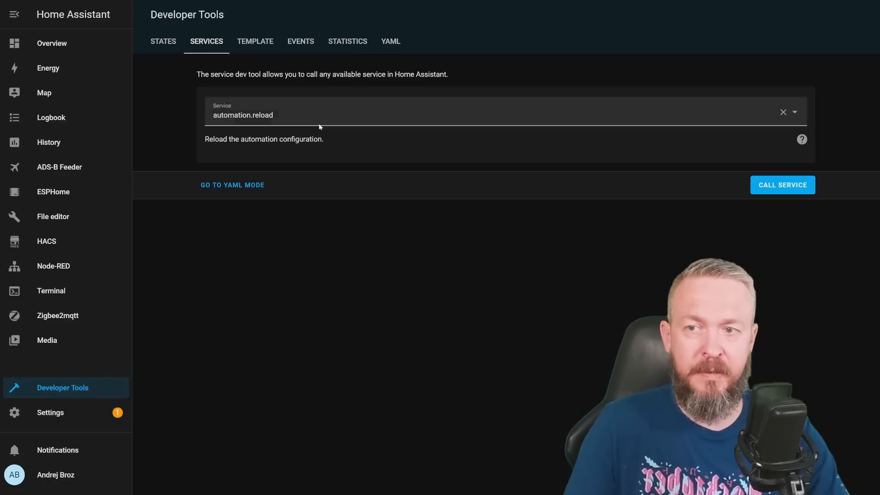
type("Watchman: report")
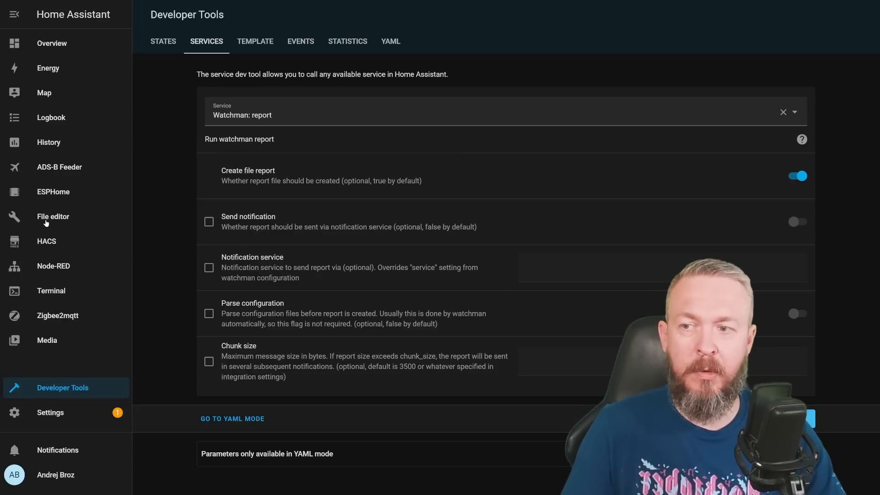
left_click(53, 217)
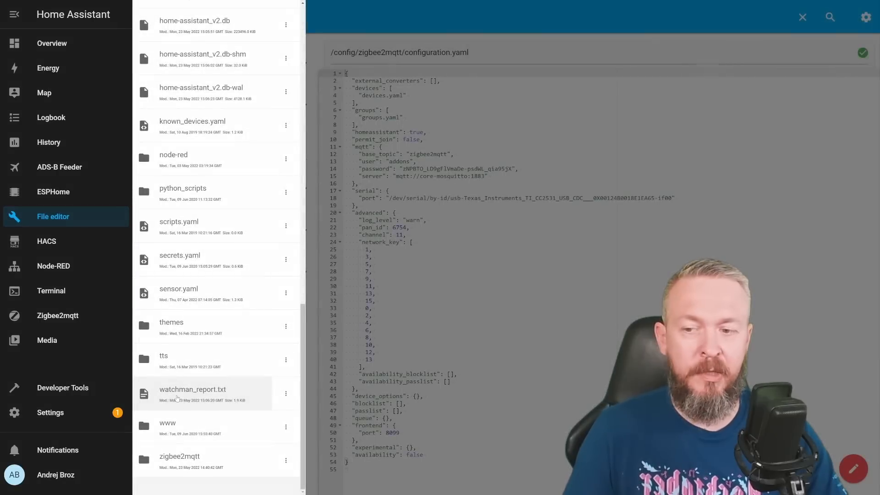
Step: Open watchman_report.txt in the File editor, then in Visual Studio Code
left_click(192, 388)
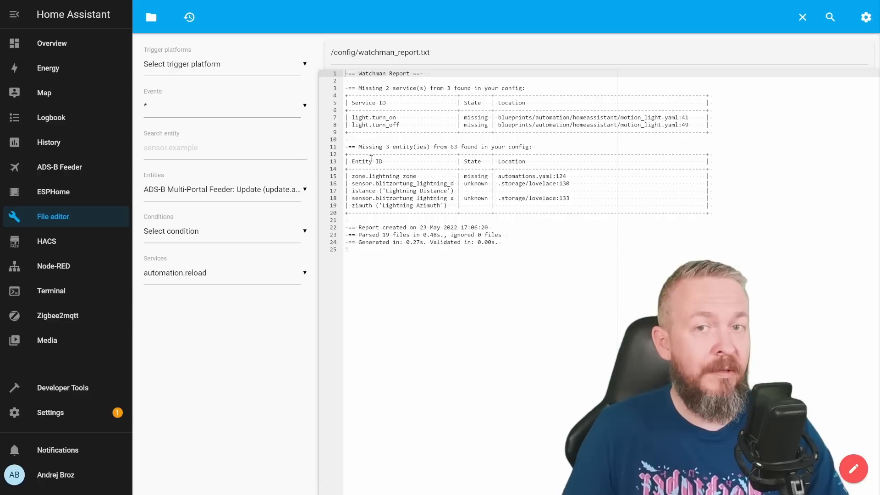
double_click(356, 176)
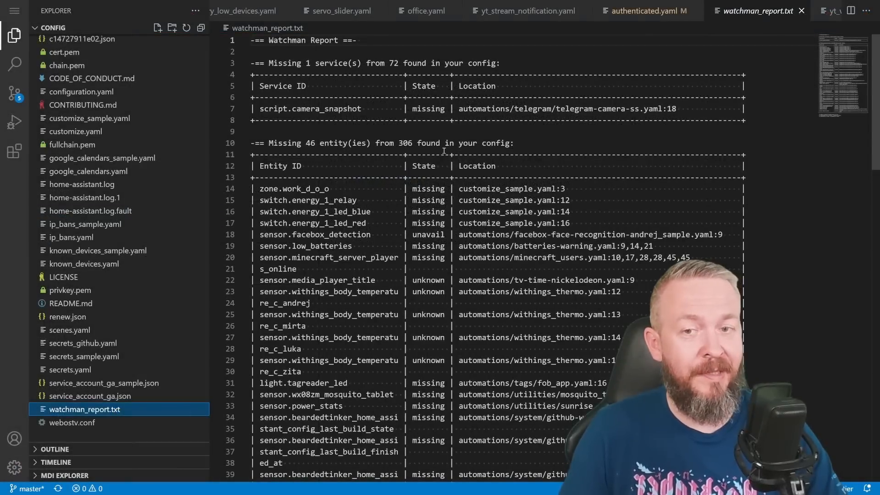
Step: Scroll through the report's missing entities table (1 missing service, 46 missing entities)
scroll("down", 3)
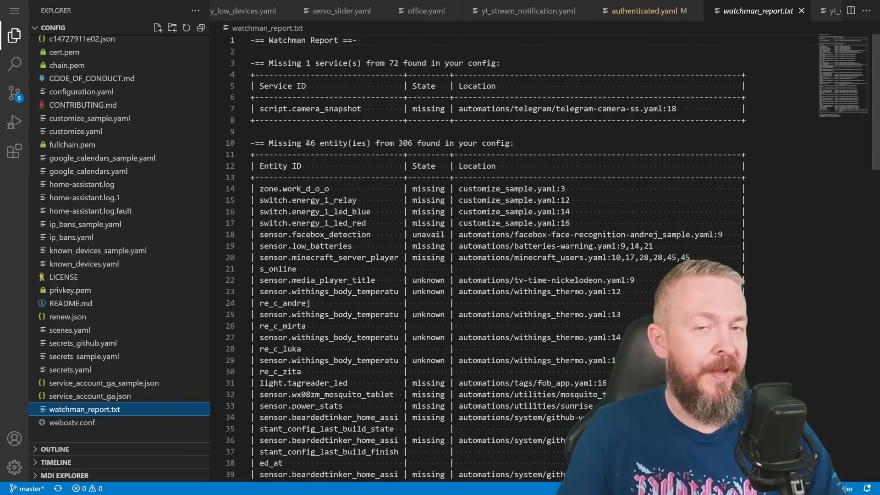
scroll("down", 3)
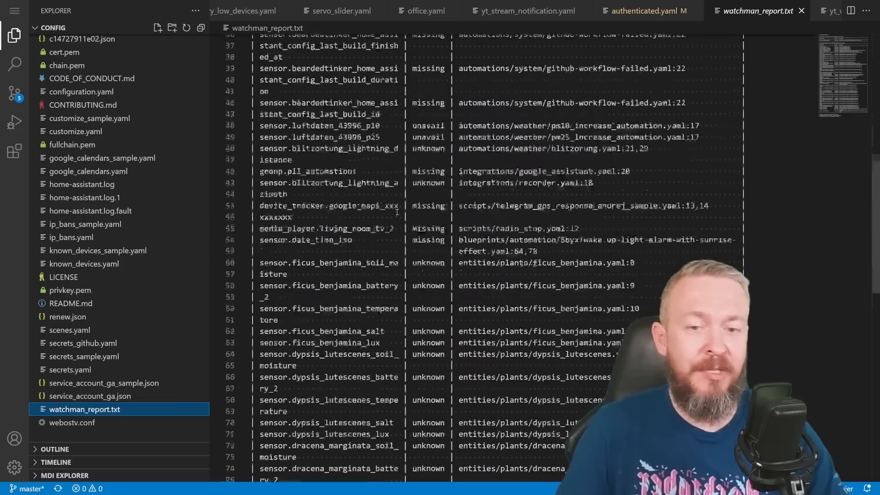
scroll("down", 3)
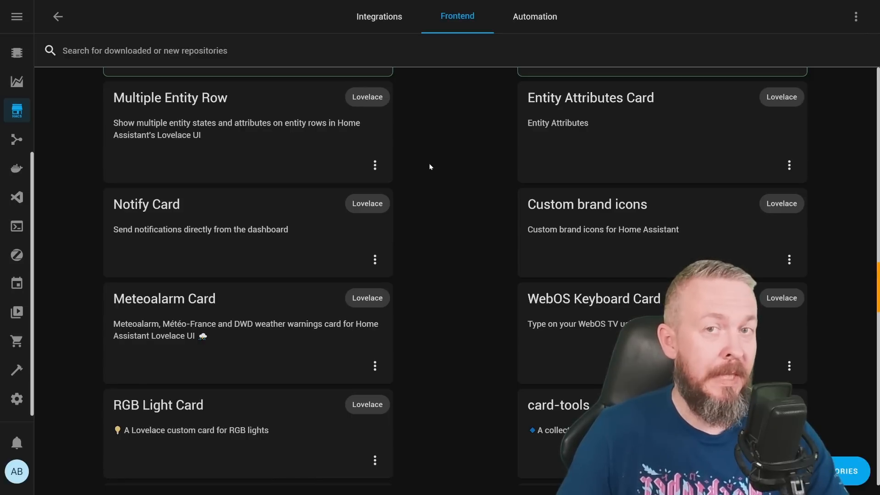
Step: Scroll the HACS frontend repositories and open the Notify Card entry's details
scroll("down", 3)
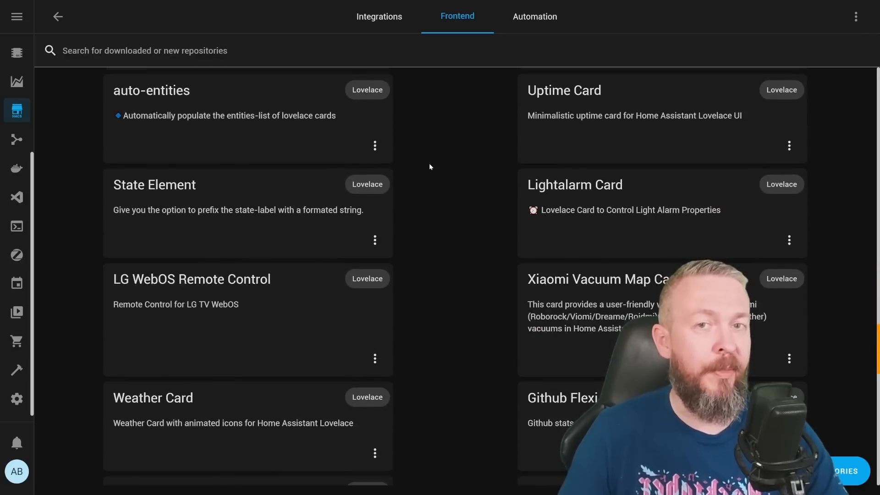
scroll("down", 3)
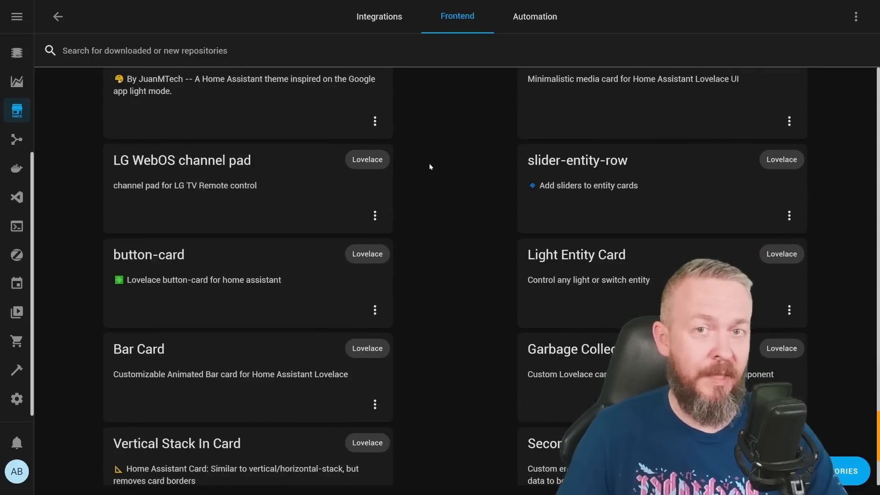
scroll("down", 3)
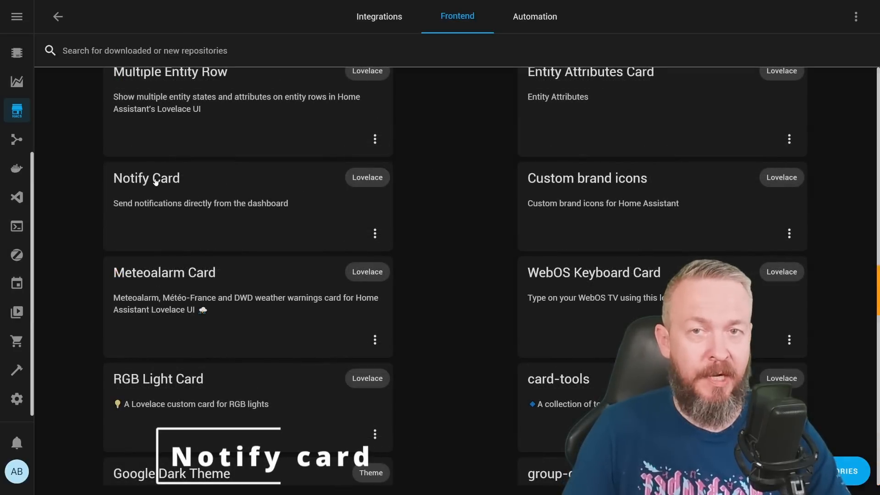
left_click(146, 177)
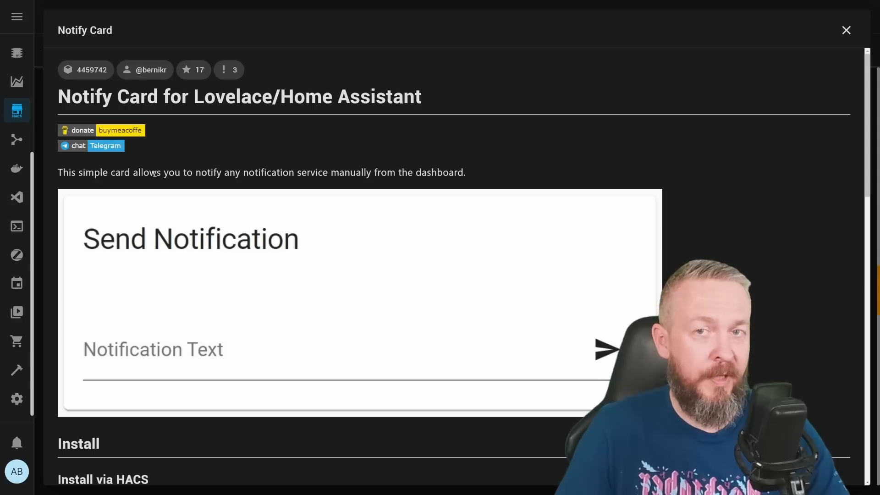
mouse_move(17, 369)
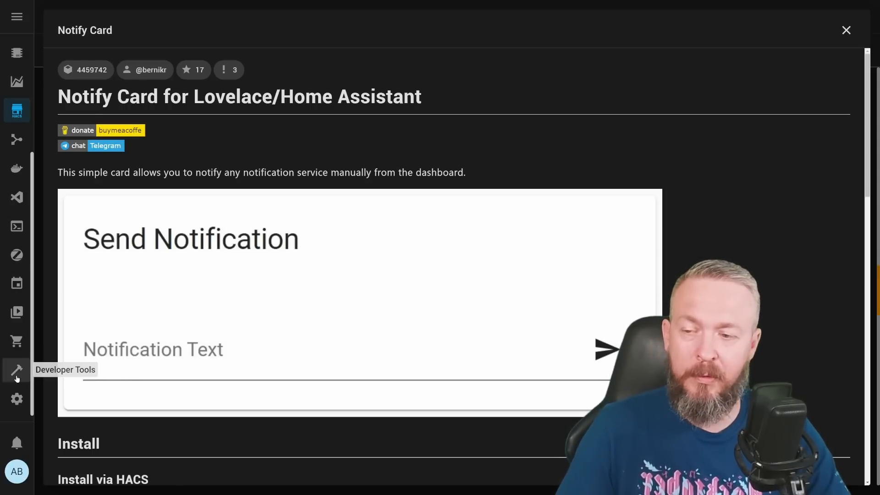
Step: In Developer Tools Services, filter the service list to 'noti' and pick a notify service
left_click(16, 369)
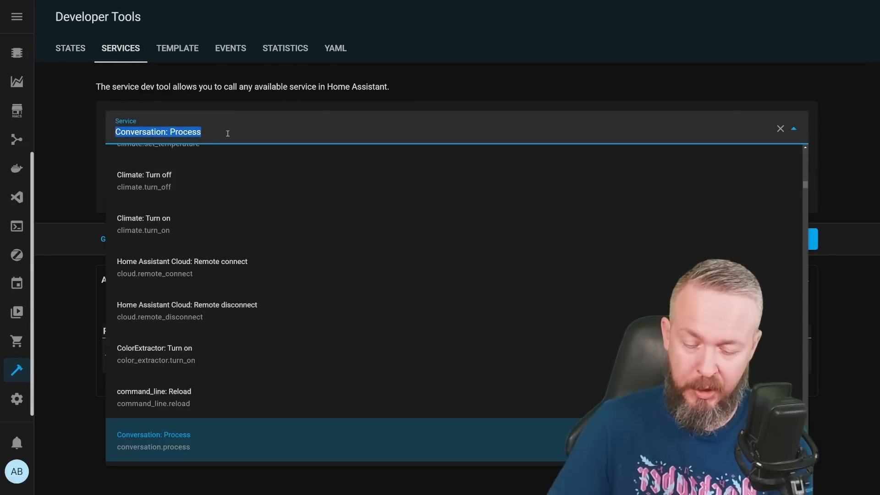
type("noti")
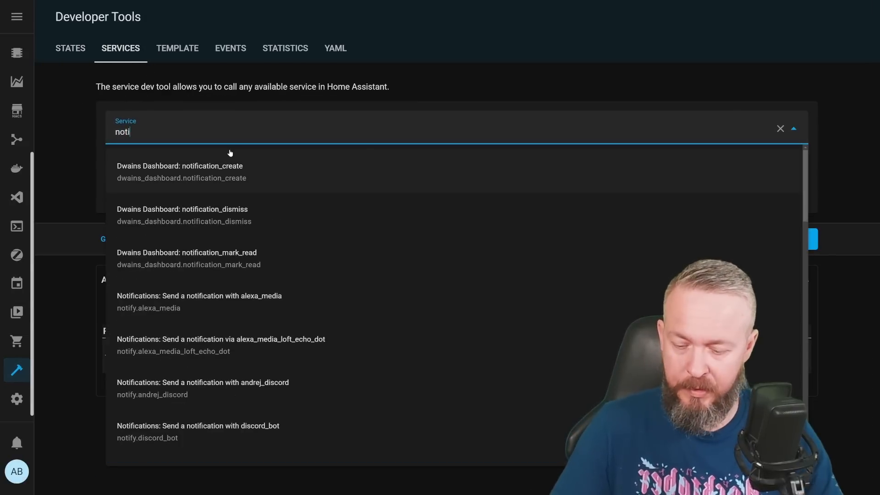
left_click(198, 425)
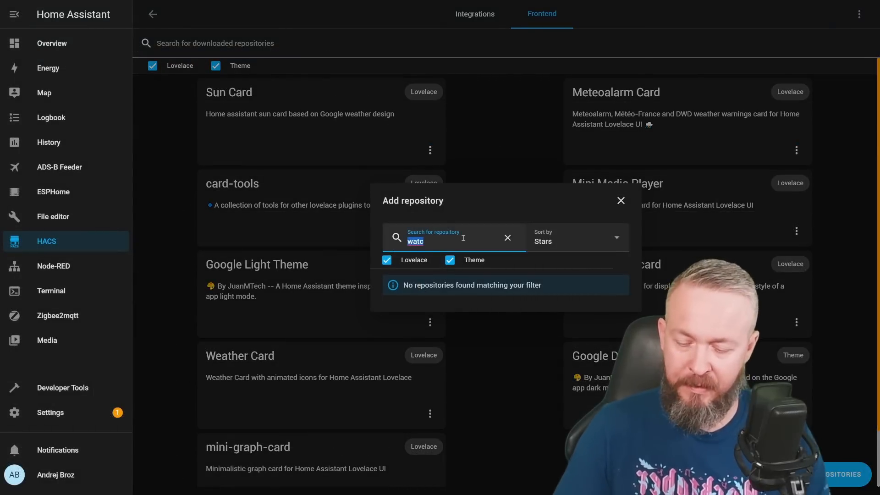
Step: Search HACS for 'noti', download the Notify Card and open its details page
type("noti")
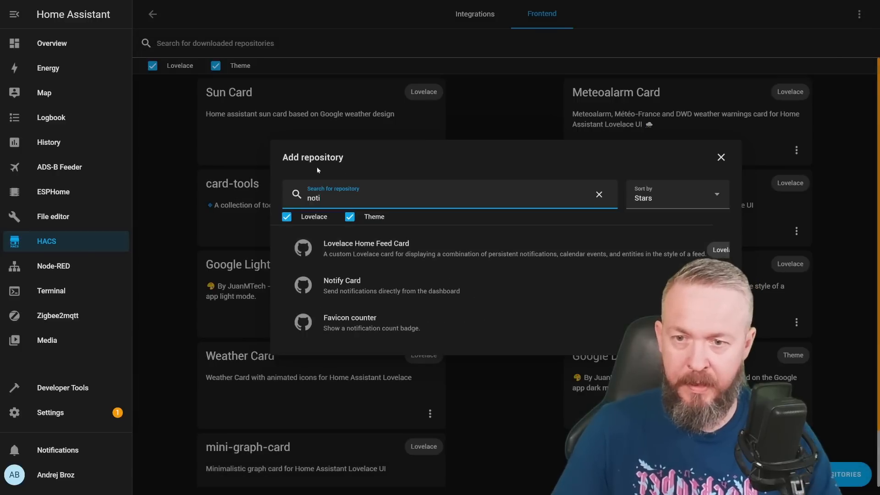
left_click(342, 285)
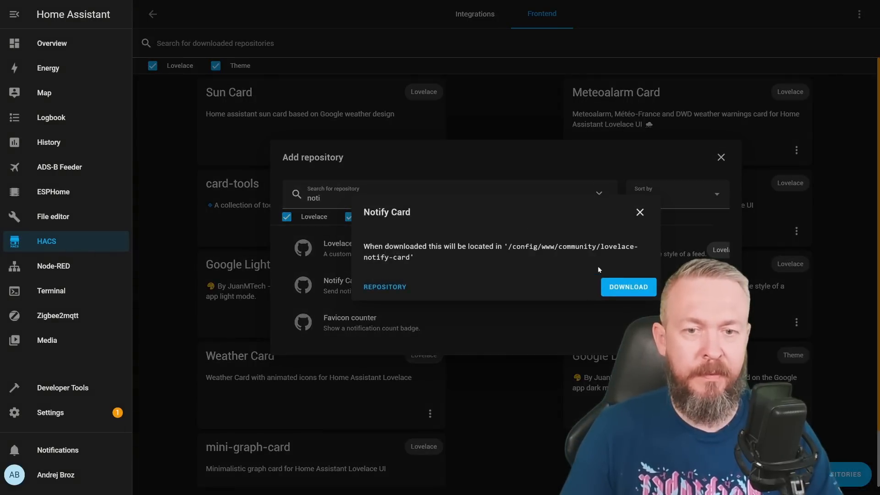
left_click(627, 286)
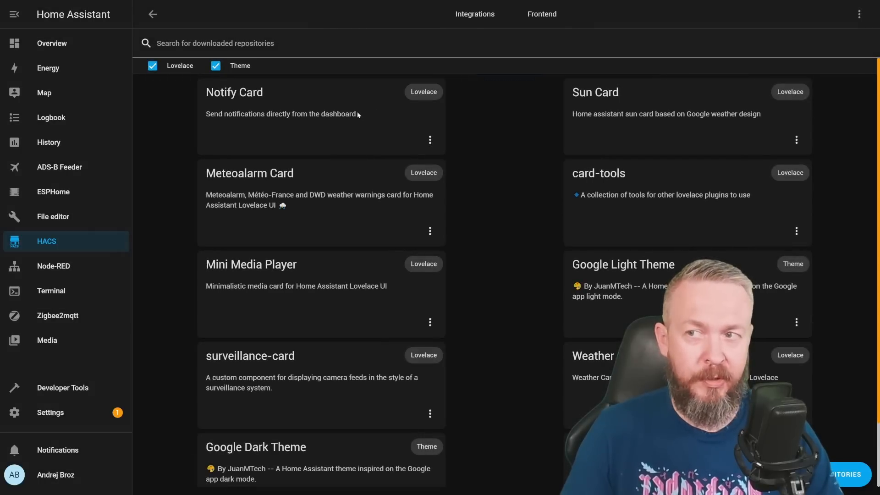
left_click(51, 43)
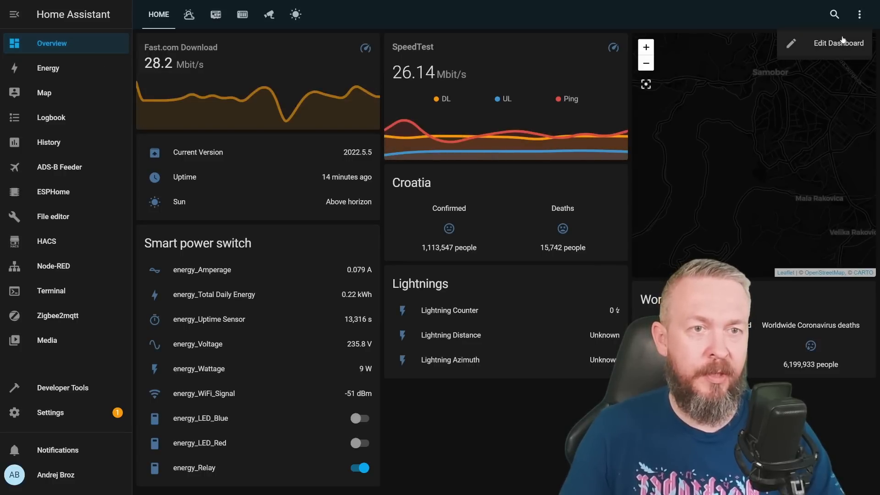
Step: Select the Notify Card example YAML and browse the add-card picker toward the Manual card
left_click(839, 43)
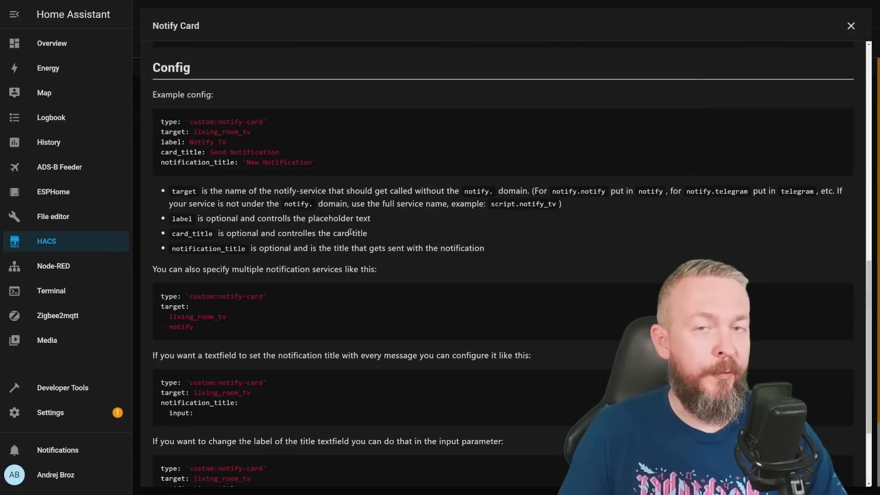
mouse_move(330, 166)
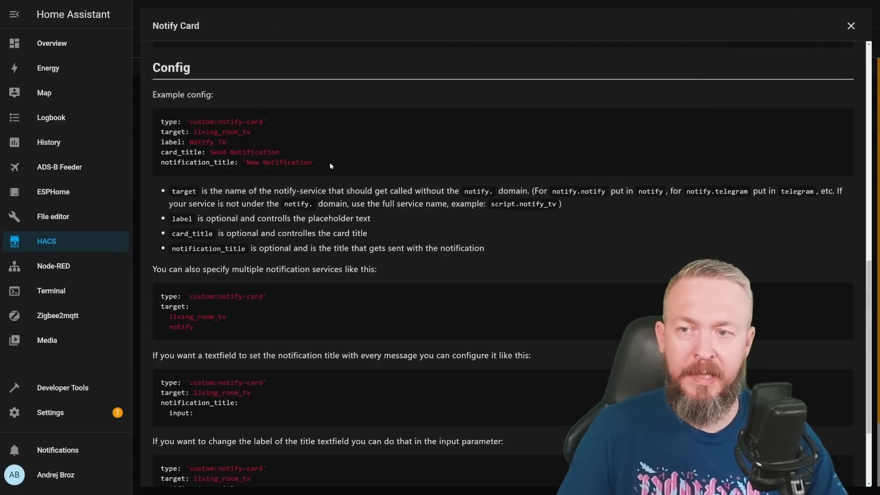
left_click_drag(161, 122, 315, 163)
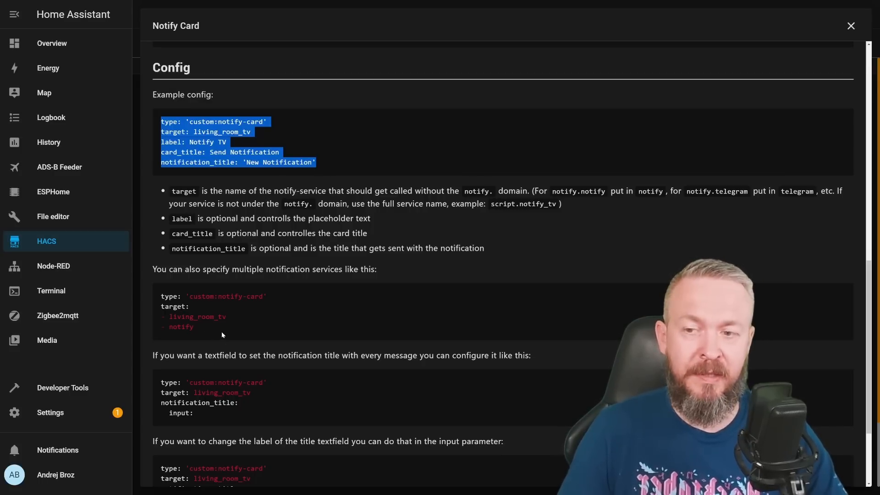
scroll("down", 3)
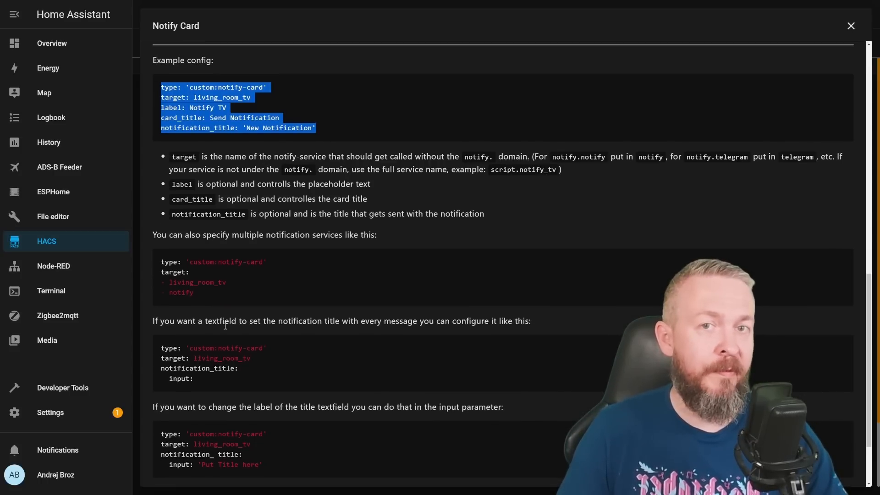
scroll("down", 3)
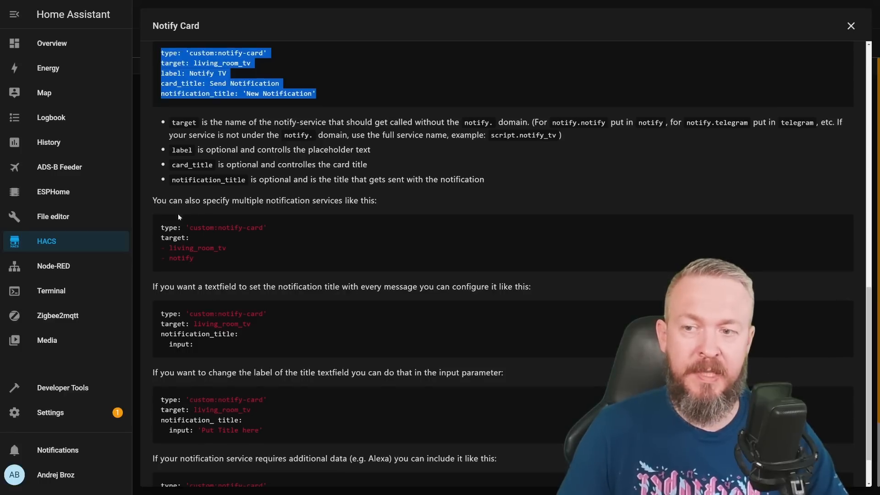
mouse_move(134, 232)
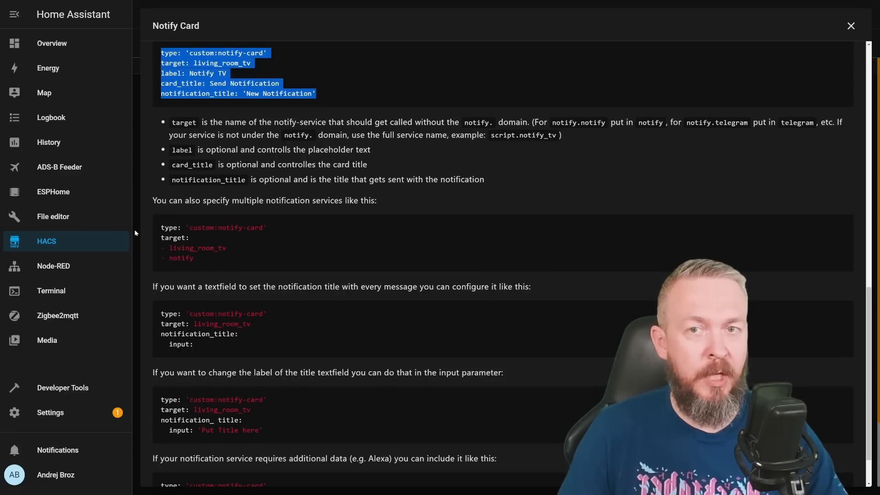
mouse_move(191, 285)
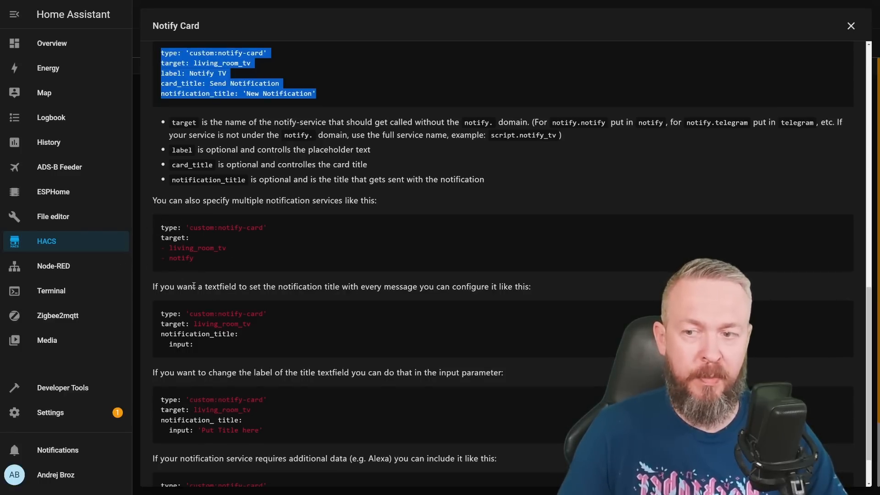
scroll("down", 3)
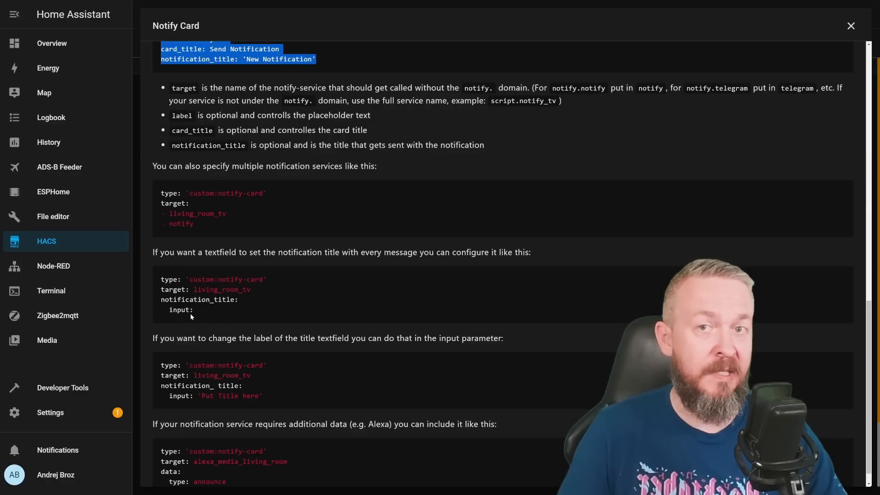
mouse_move(216, 321)
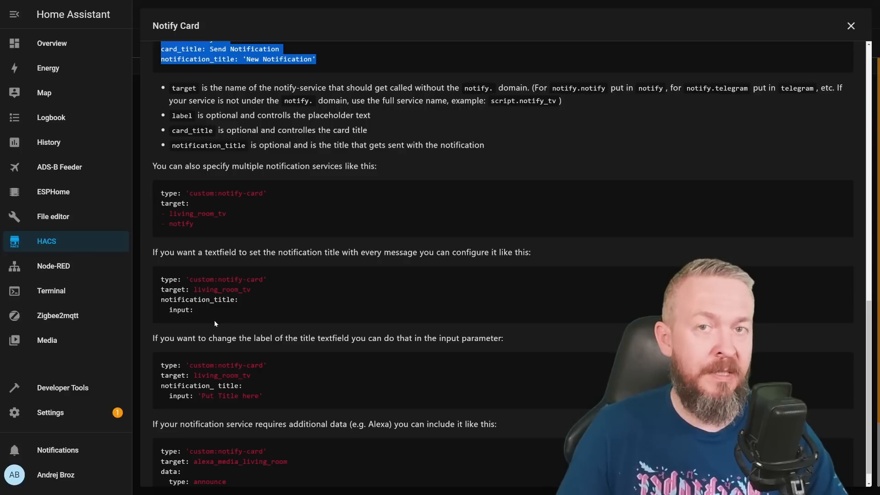
scroll("down", 3)
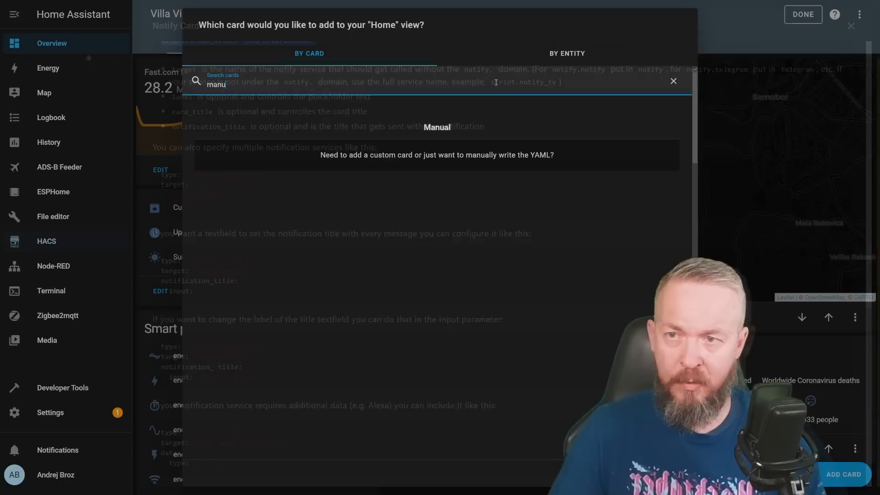
Step: Create a Manual YAML card from the example, relabel it 'Notify Telegram' and save it to the Home view
left_click(435, 126)
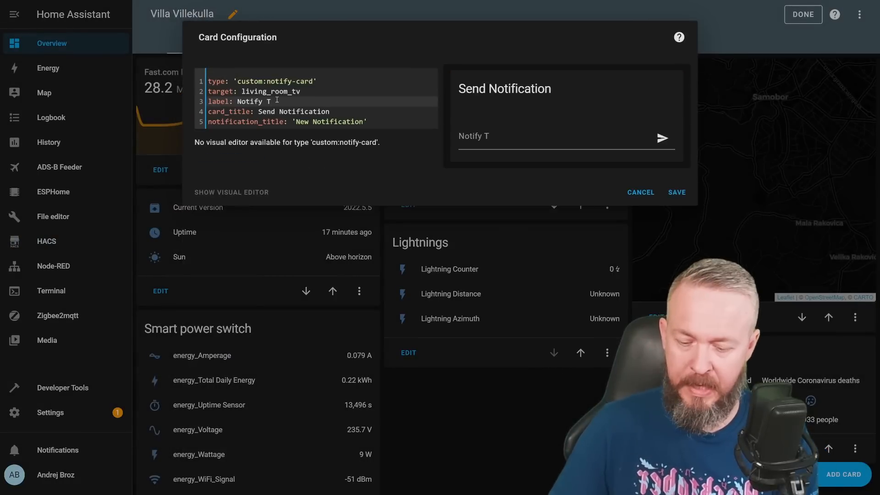
type("t")
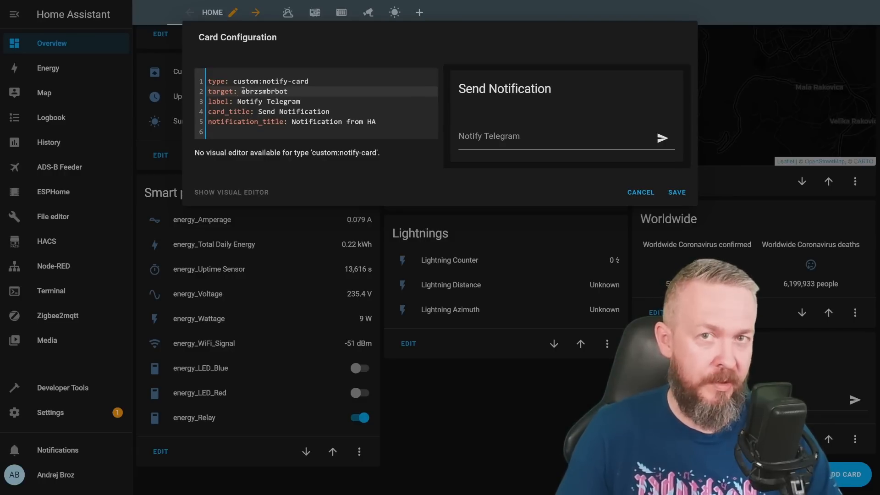
left_click(675, 192)
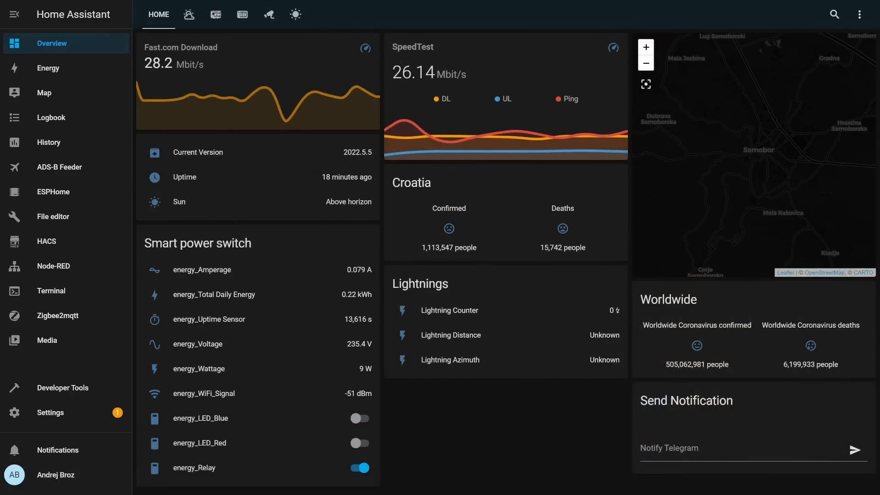
type("Pleas")
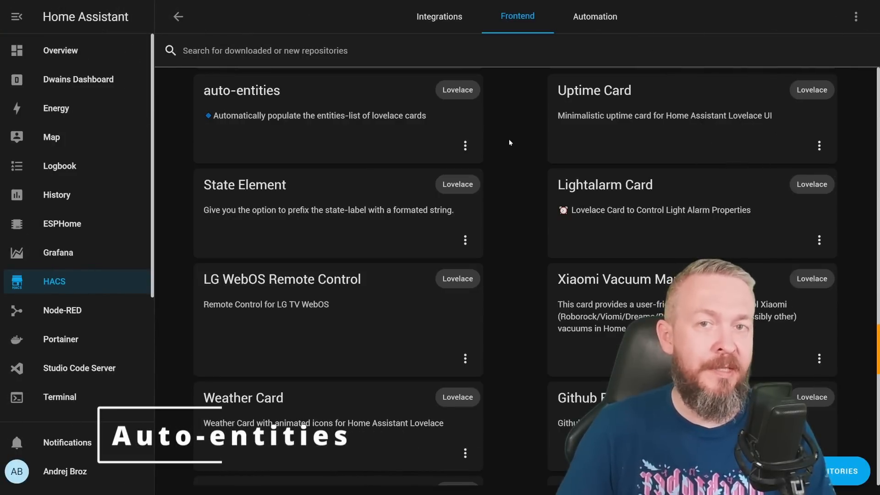
Step: Configure an auto-entities card filtering domain light, state on, review Sorting and Card settings, and save it
left_click(242, 91)
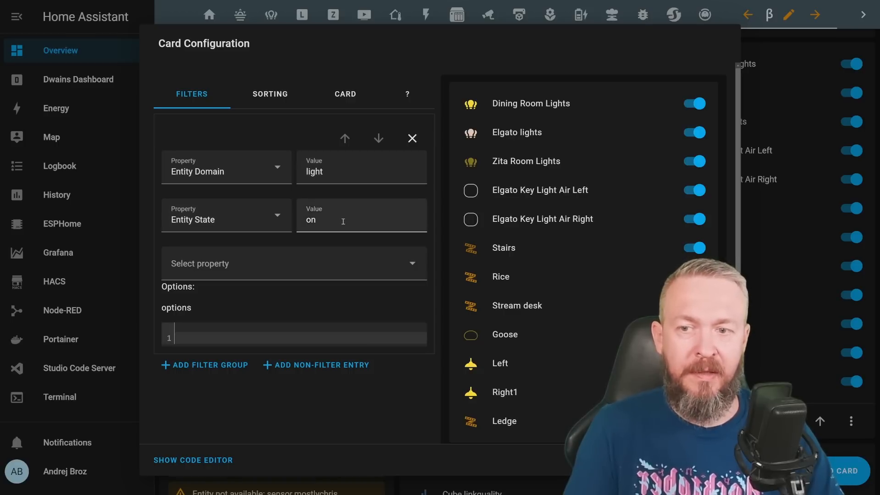
left_click(269, 94)
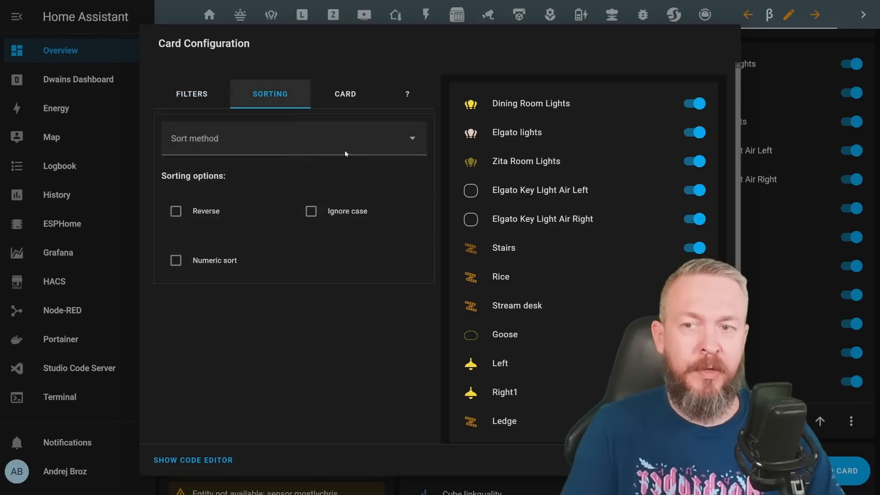
left_click(345, 94)
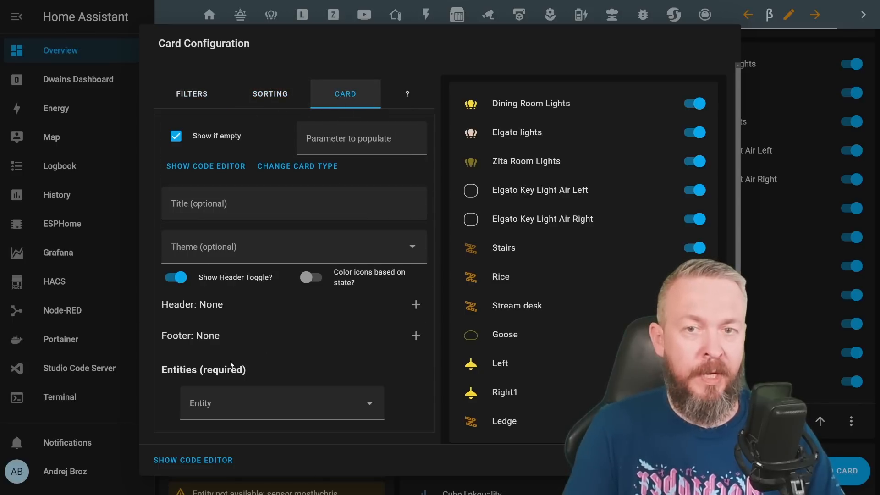
left_click(190, 93)
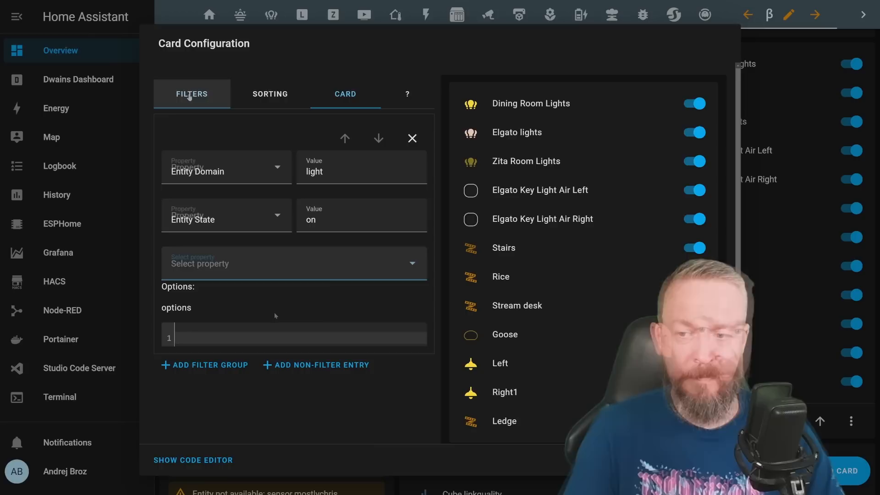
left_click(293, 263)
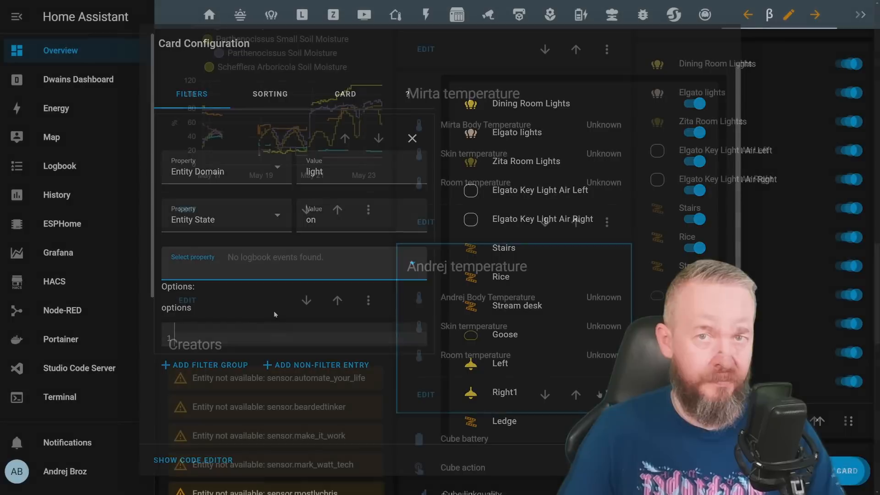
left_click(411, 139)
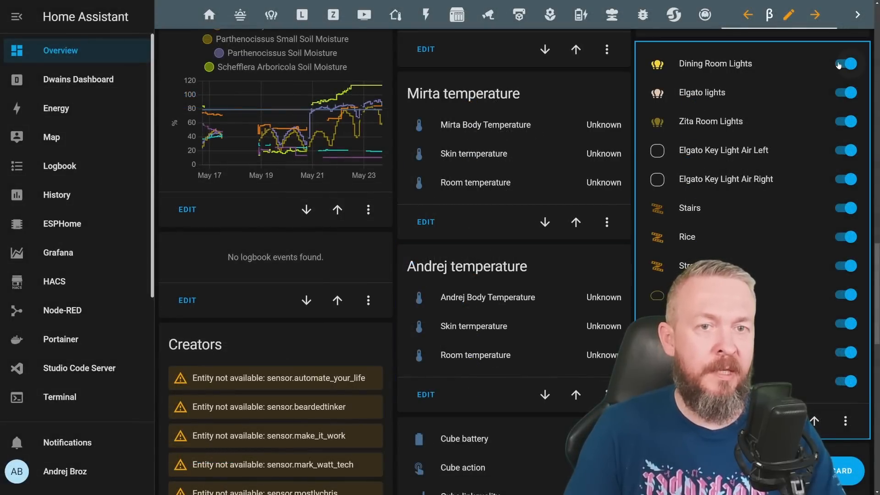
Step: Toggle the Goose light on and off to watch it appear and vanish from the lights card
scroll("down", 3)
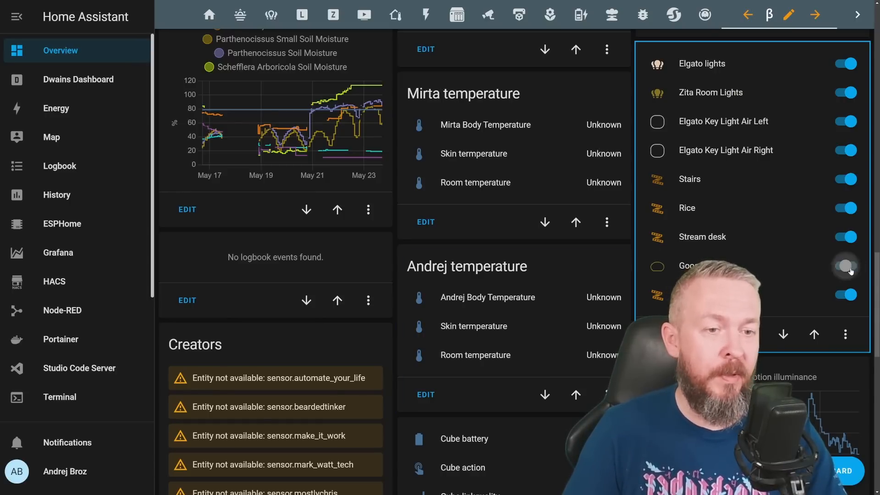
left_click(844, 265)
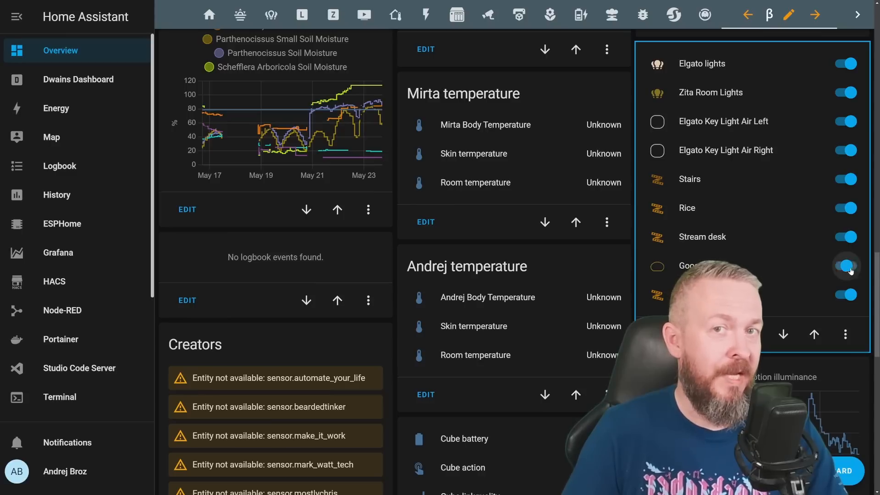
left_click(846, 265)
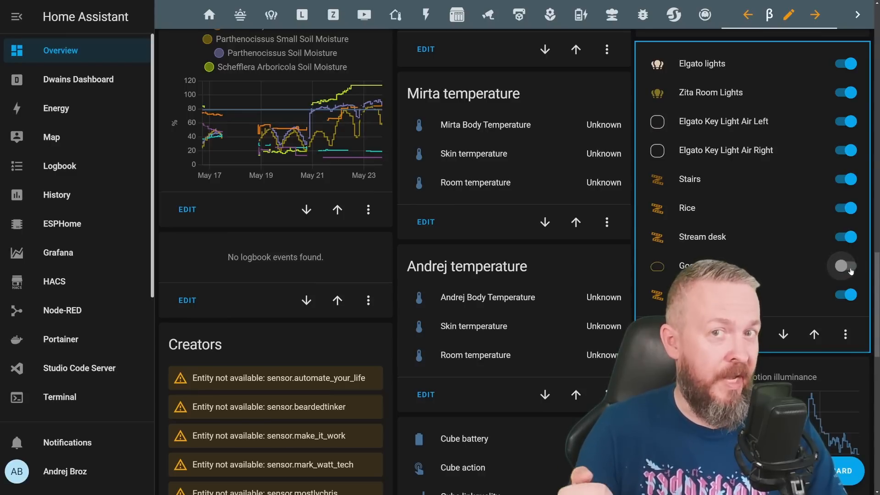
left_click(54, 281)
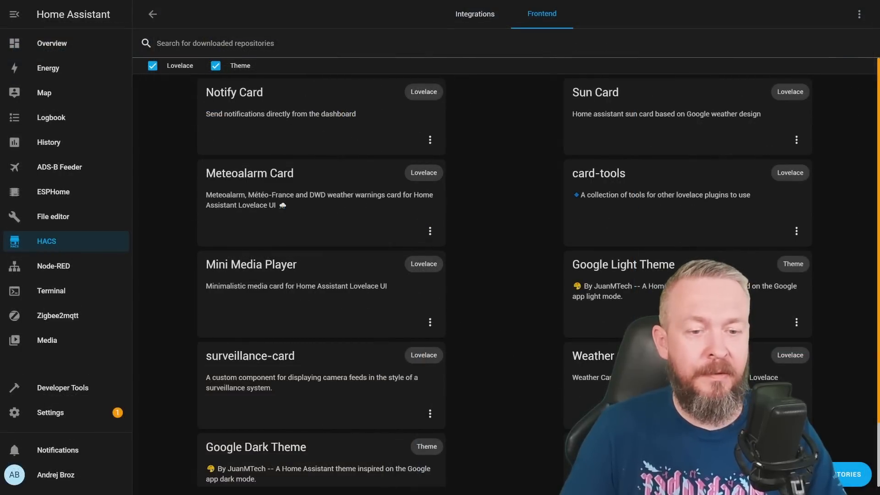
Step: Search HACS for 'aut' and open the auto-entities repository details
type("aut")
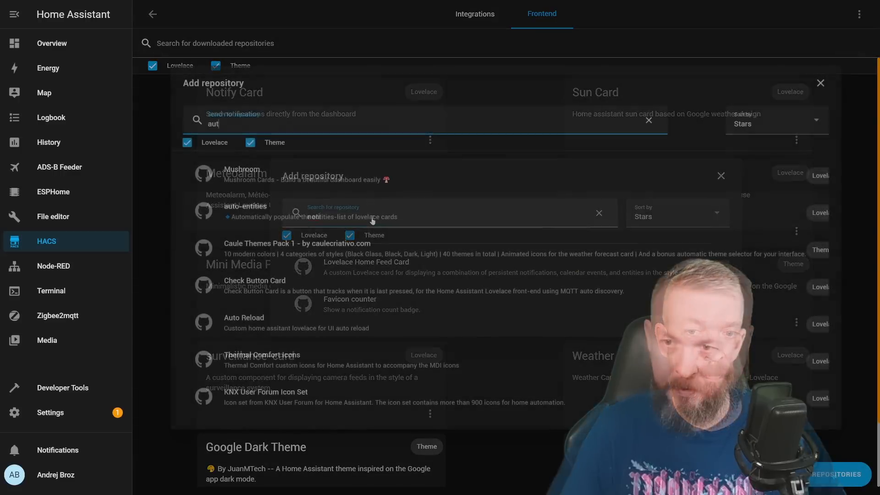
left_click(244, 211)
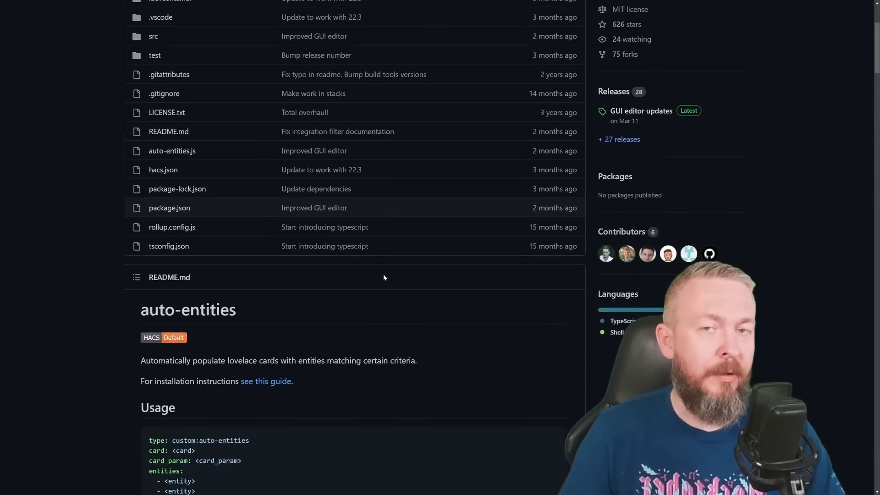
scroll("down", 3)
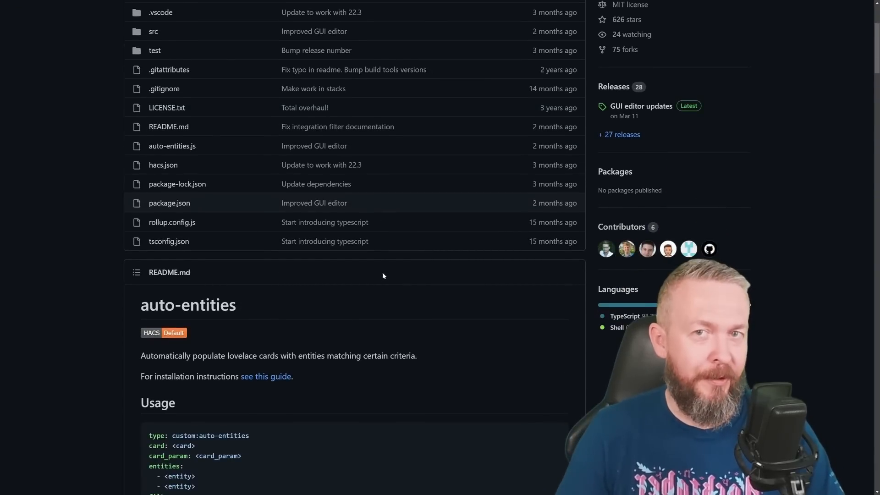
scroll("down", 3)
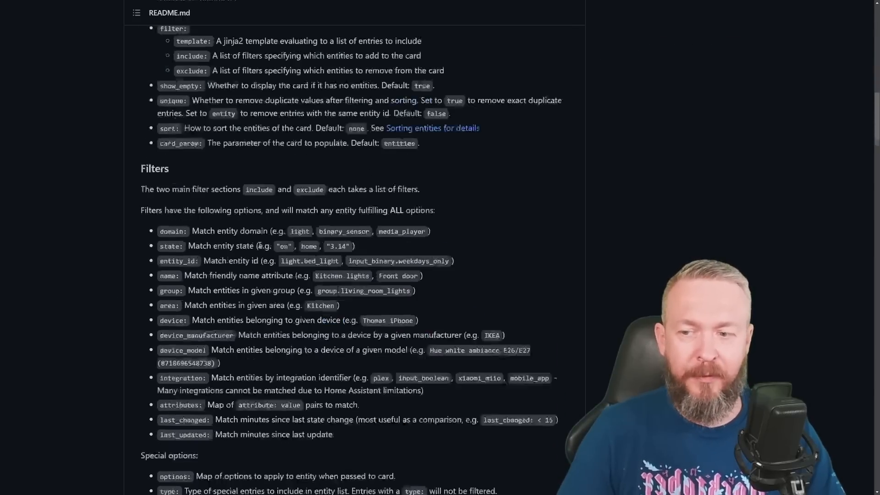
scroll("down", 3)
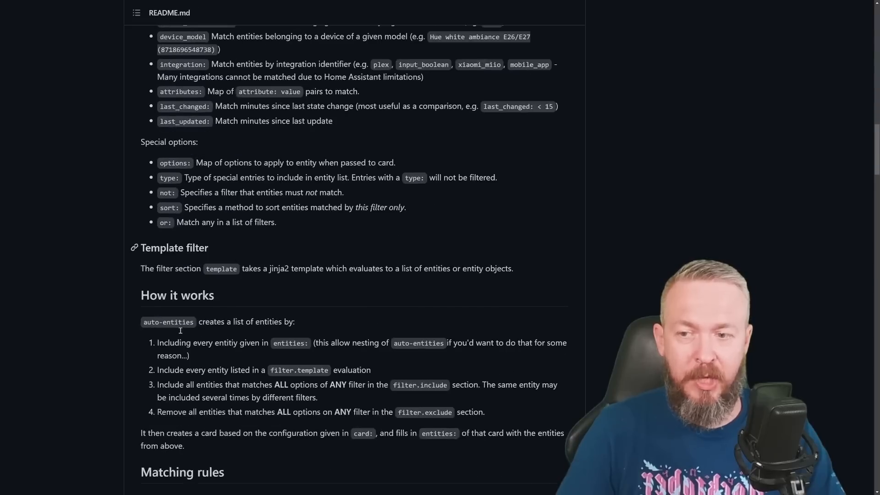
scroll("down", 3)
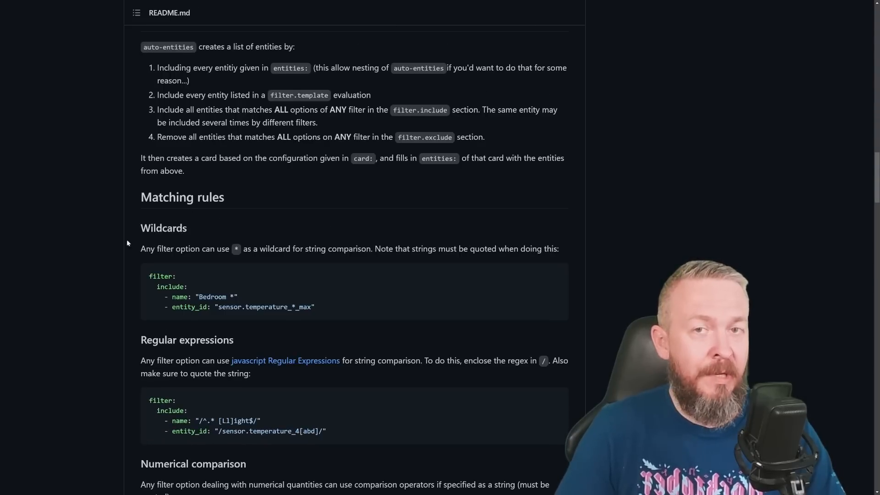
scroll("down", 3)
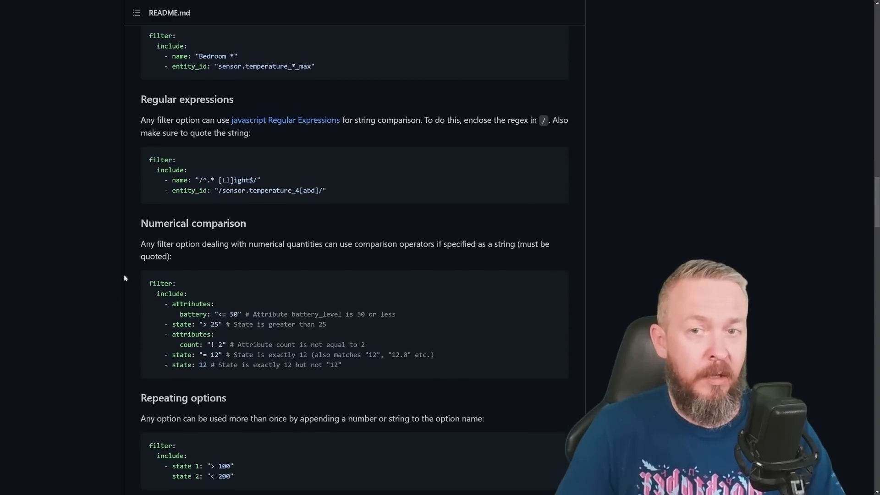
scroll("down", 3)
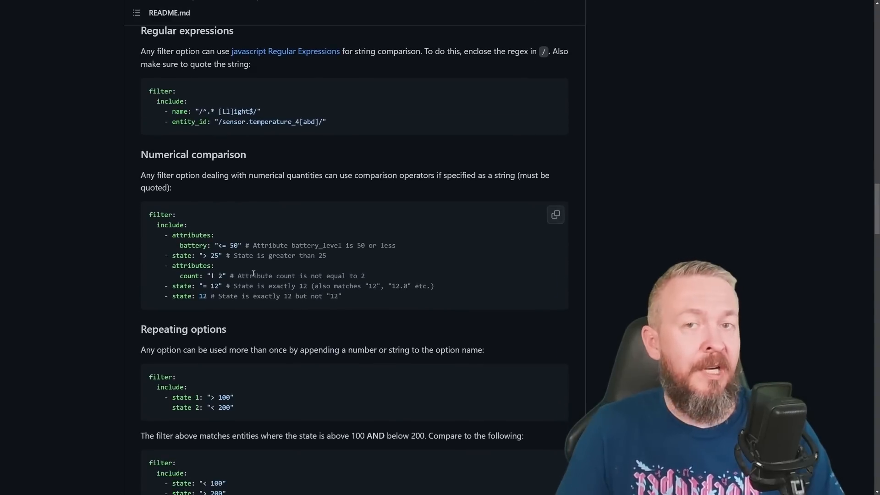
scroll("down", 3)
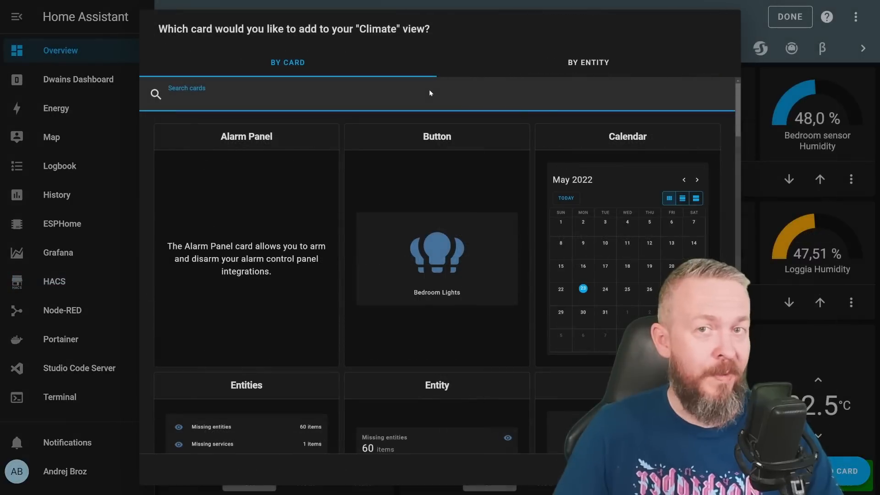
Step: Download Simple Thermostat v2.4.3 from HACS and reload Home Assistant's card resources
type("the")
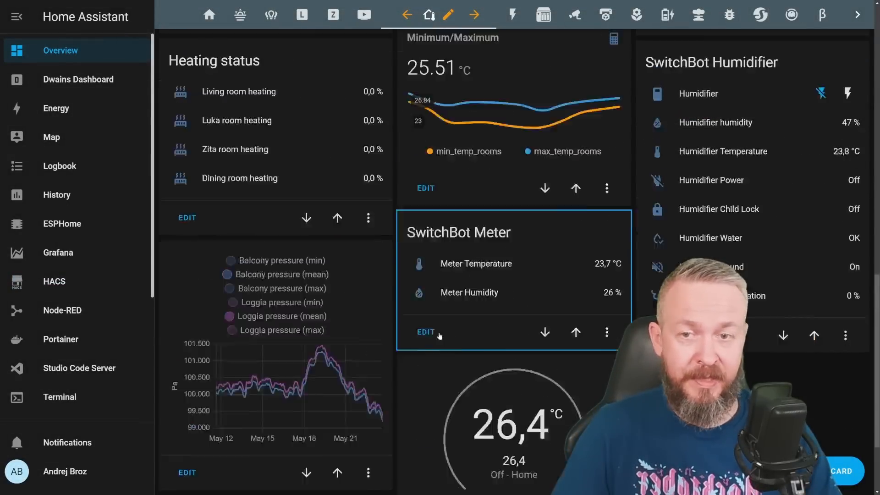
scroll("down", 3)
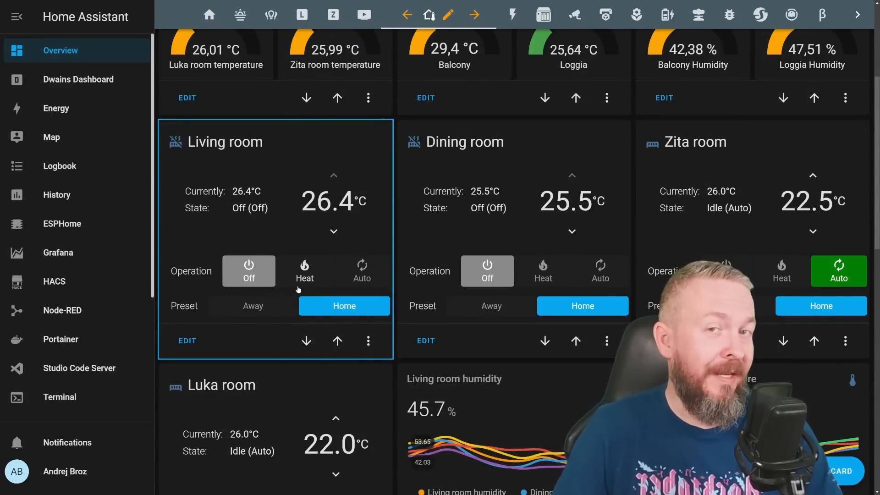
mouse_move(284, 282)
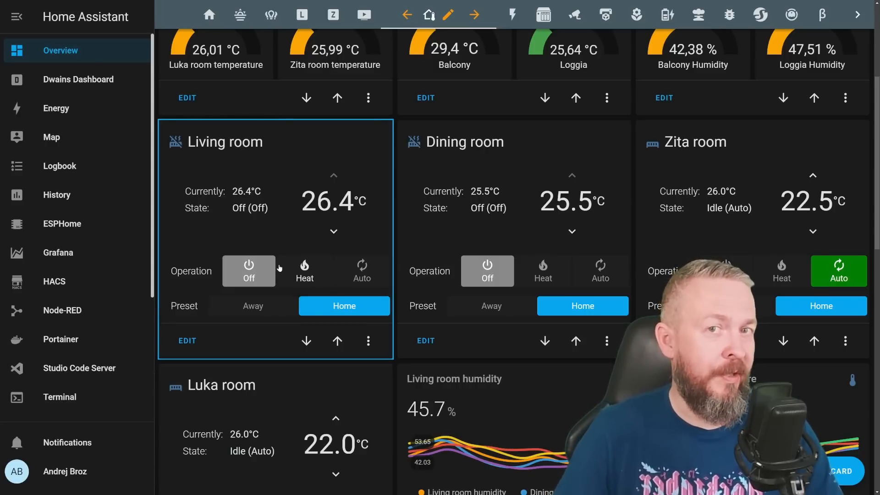
scroll("down", 3)
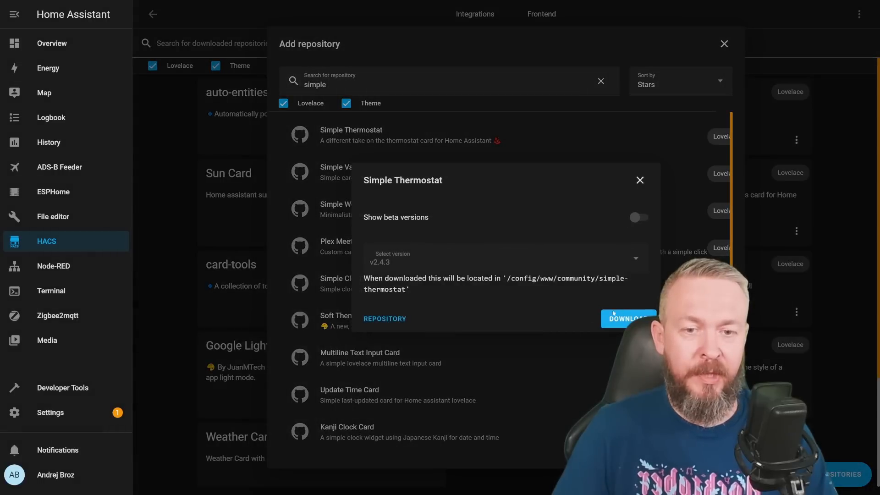
left_click(628, 318)
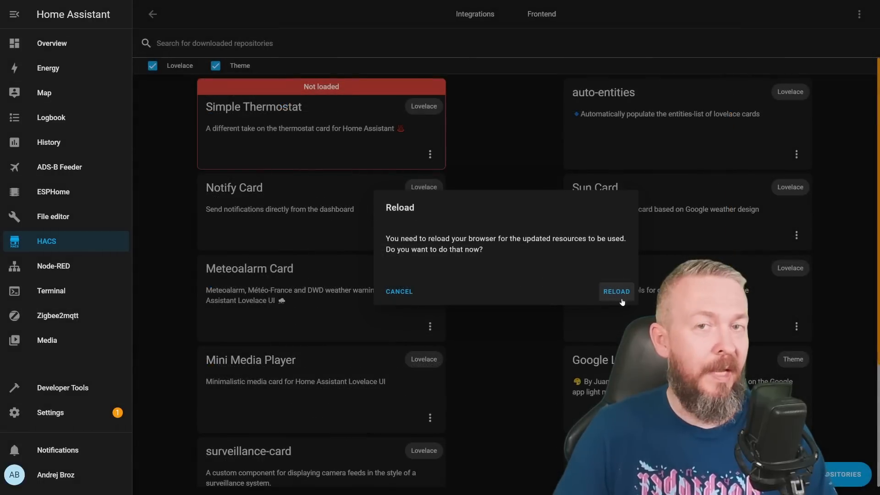
left_click(615, 292)
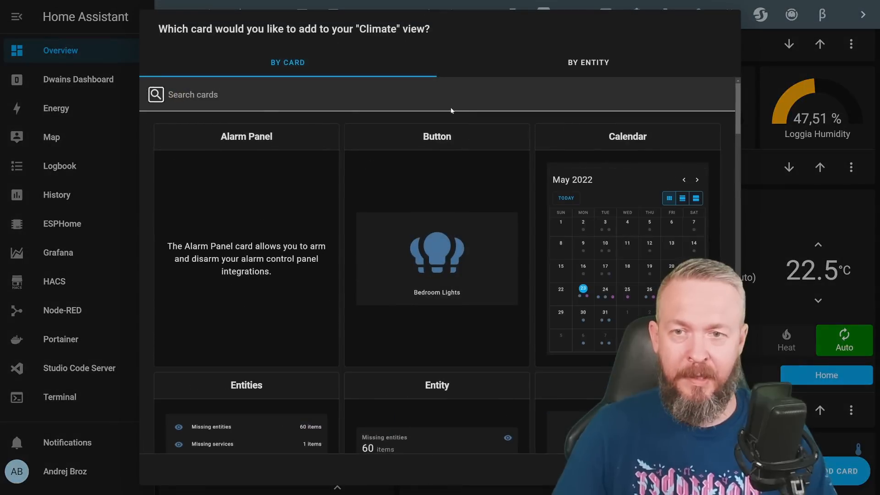
Step: Add a Custom: Simple Thermostat card for the Dining room thermostat with its header hidden
type("sim")
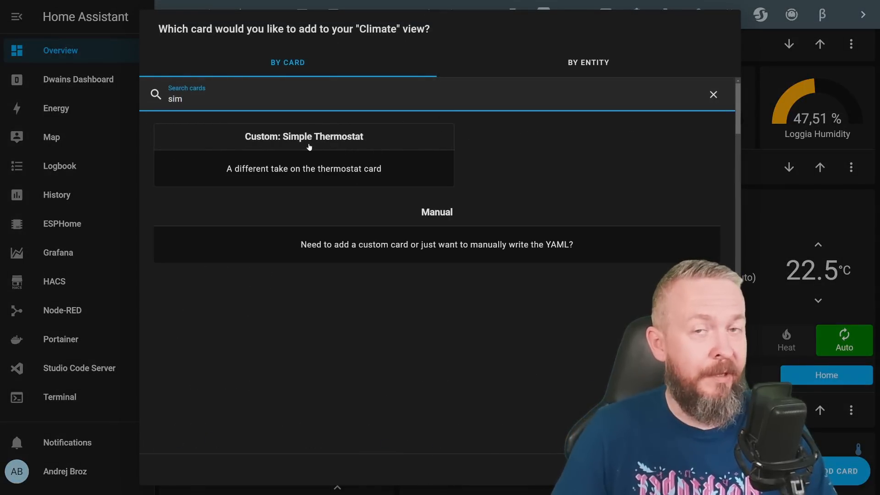
left_click(303, 137)
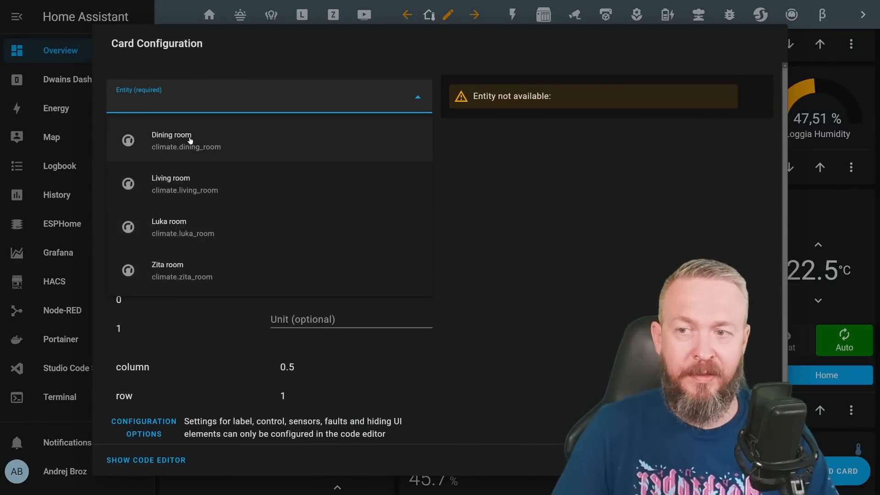
left_click(172, 141)
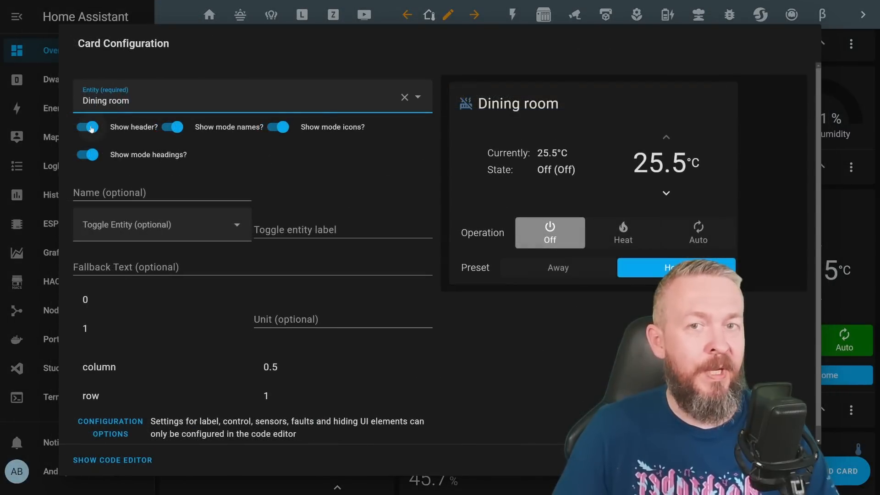
left_click(87, 126)
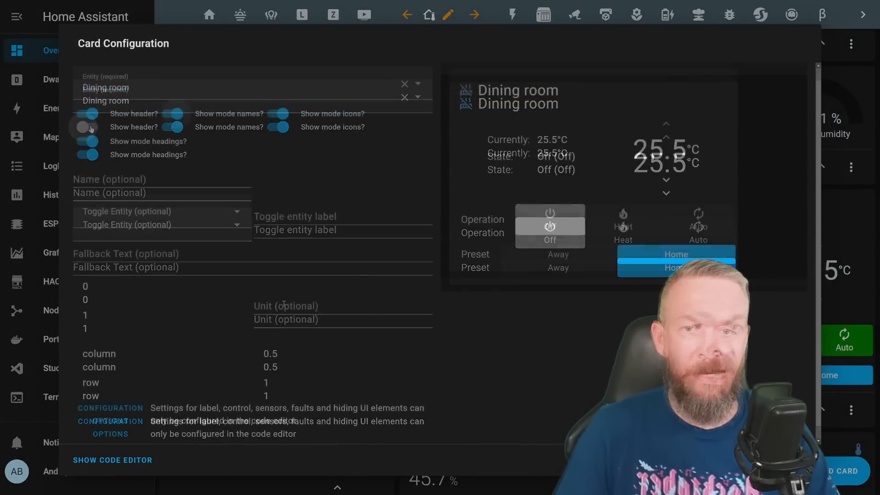
left_click(87, 114)
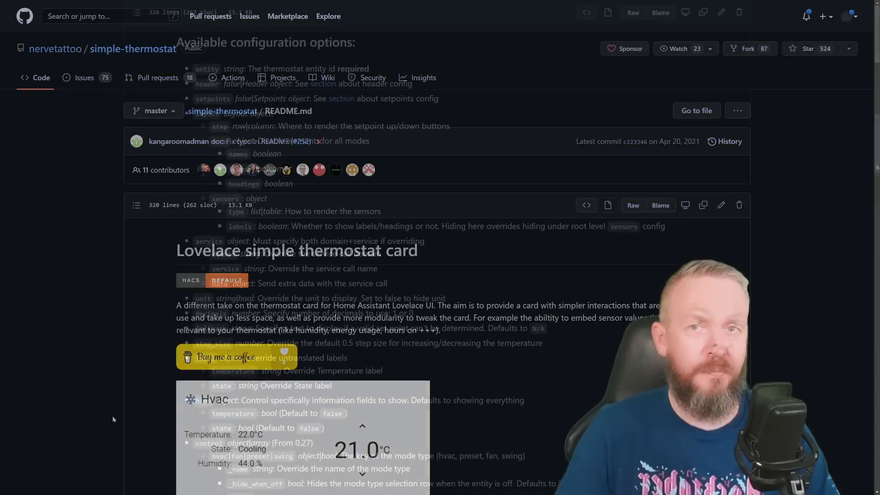
Step: Scroll the simple-thermostat README to its custom theme and card-mod styling examples
scroll("down", 3)
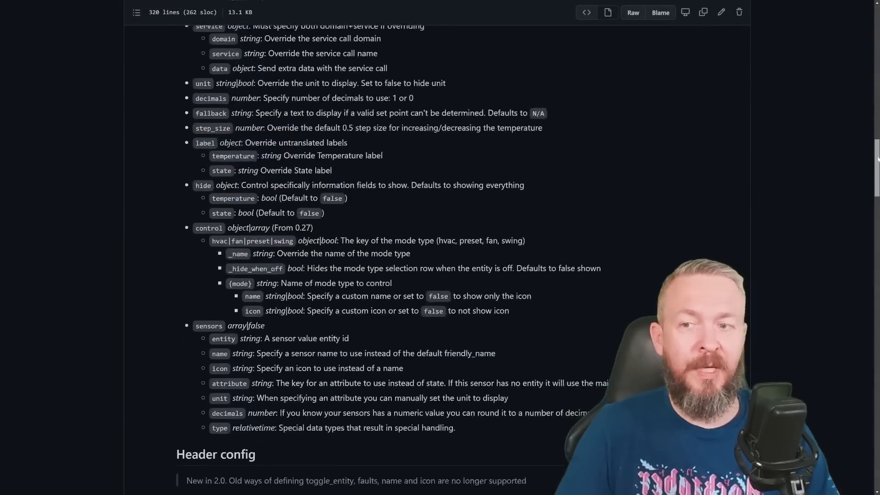
scroll("down", 3)
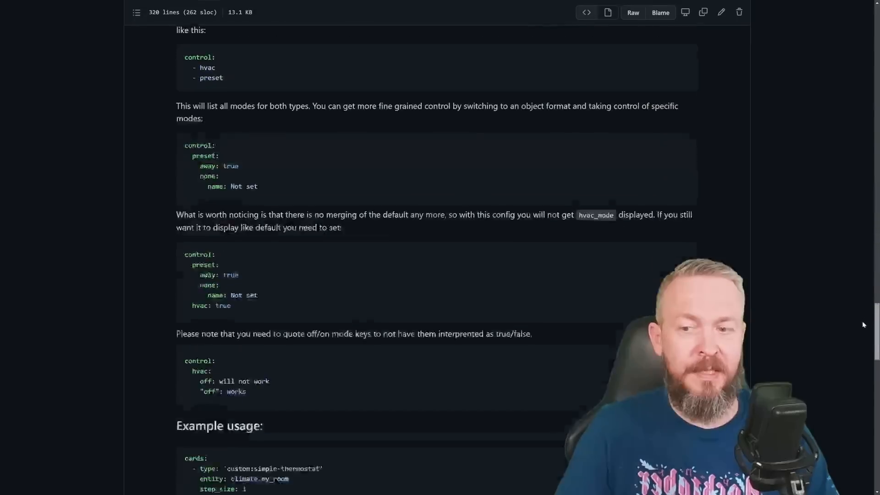
scroll("down", 3)
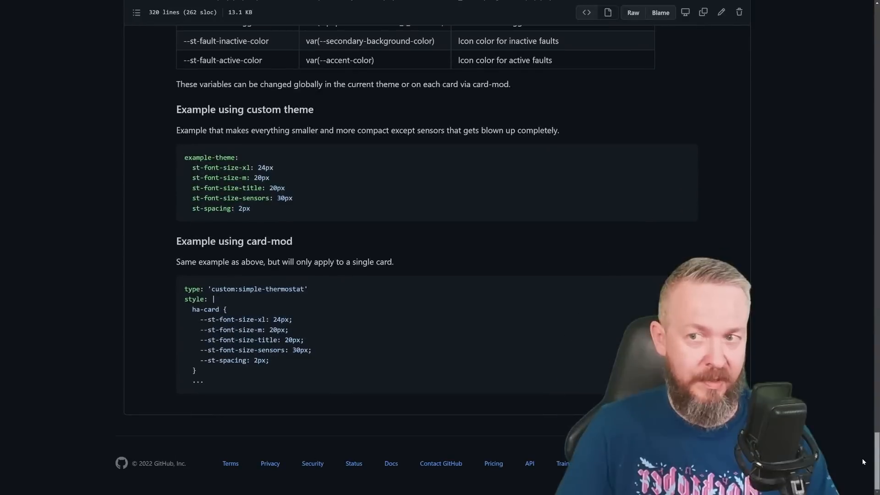